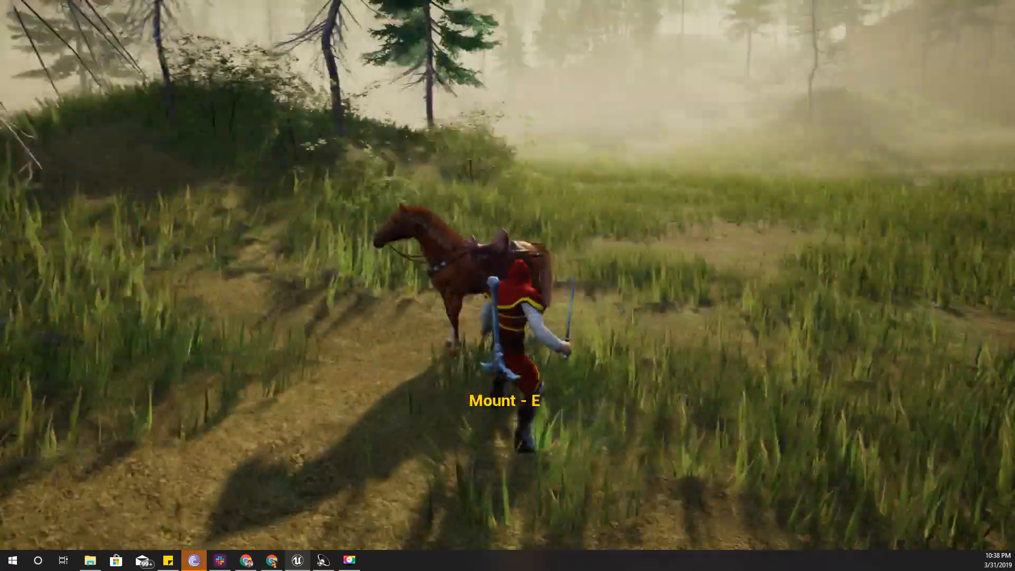
Step: Mount the horse with E during the play test before ending the session
key("e")
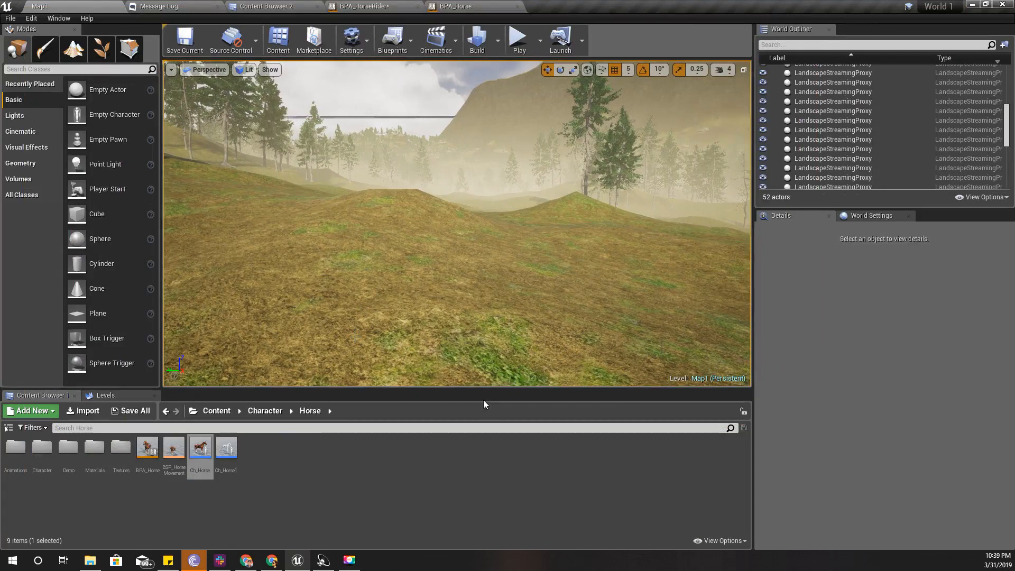
Step: Open Ch_Human from the Human assets folder, then browse to the Horse folder for Ch_Horse
left_click(265, 6)
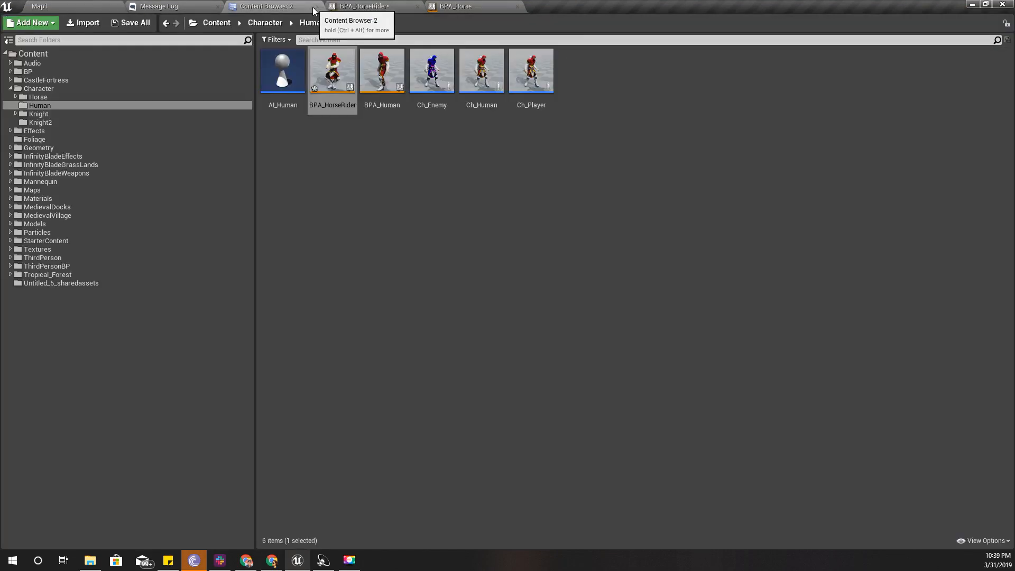
double_click(482, 70)
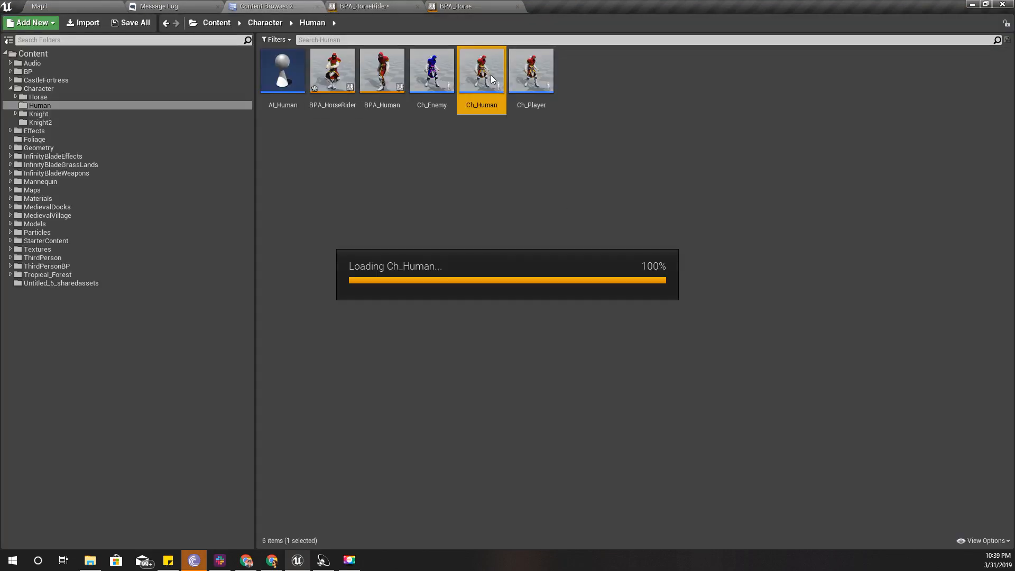
double_click(483, 69)
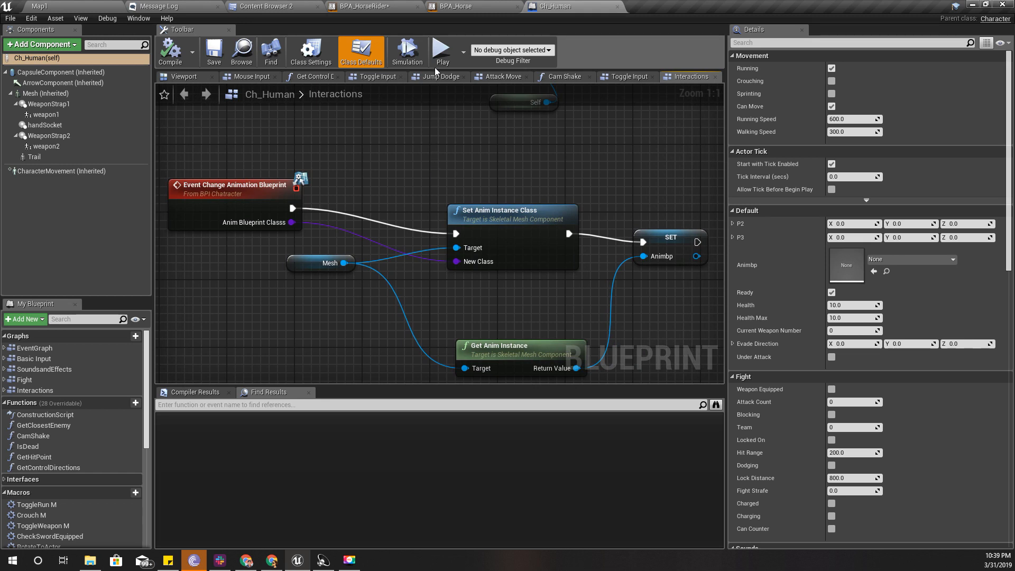
left_click(268, 6)
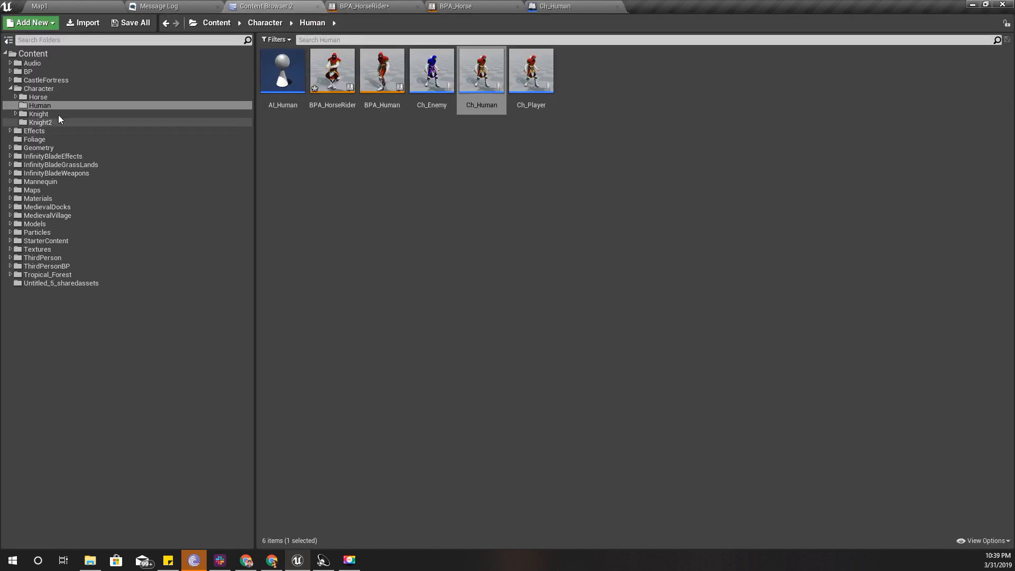
left_click(39, 97)
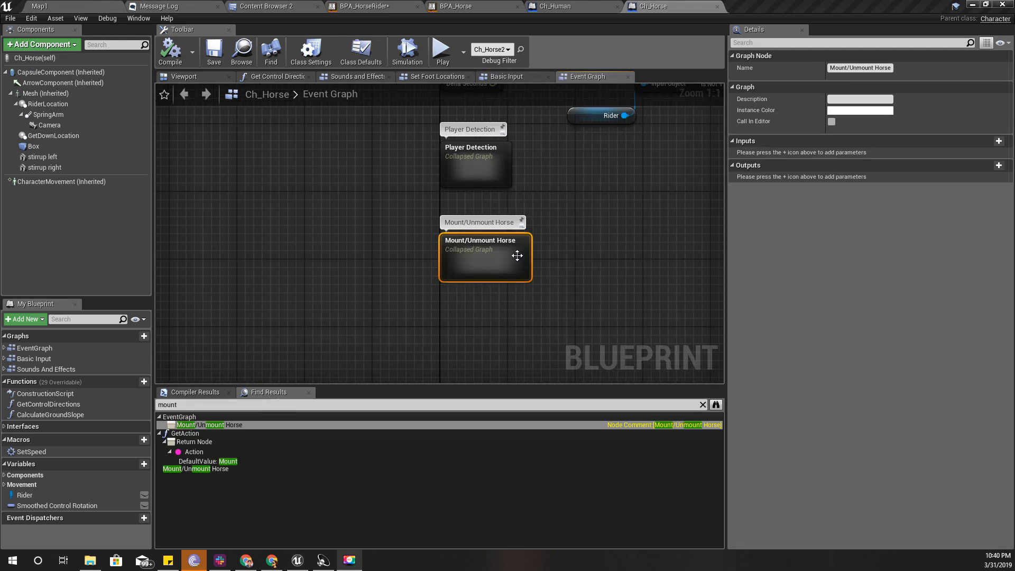
Step: Enter the Mount/Unmount Horse graph and place a Change Animation Blueprint node before Toggle Input
double_click(486, 256)
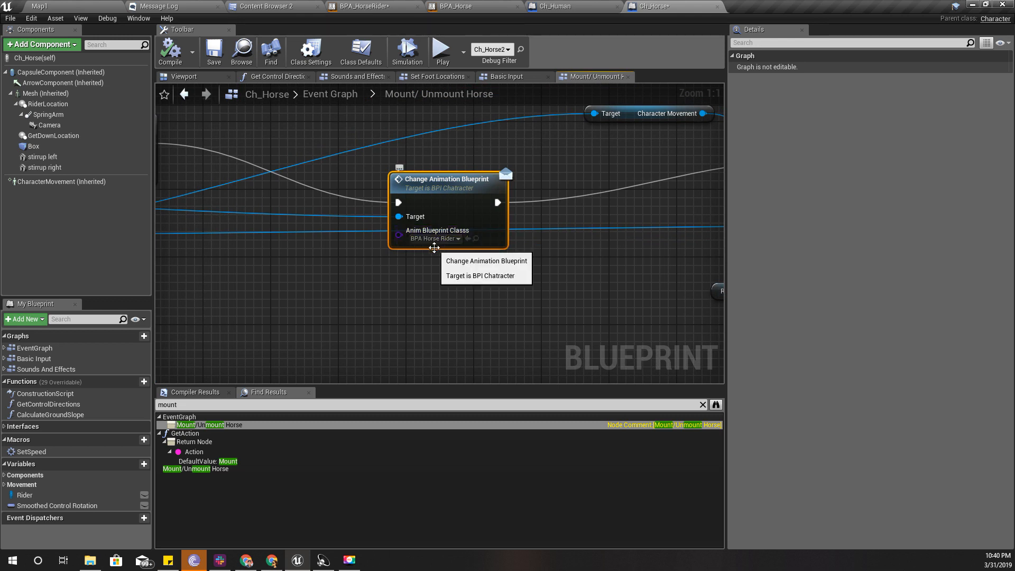
mouse_move(437, 298)
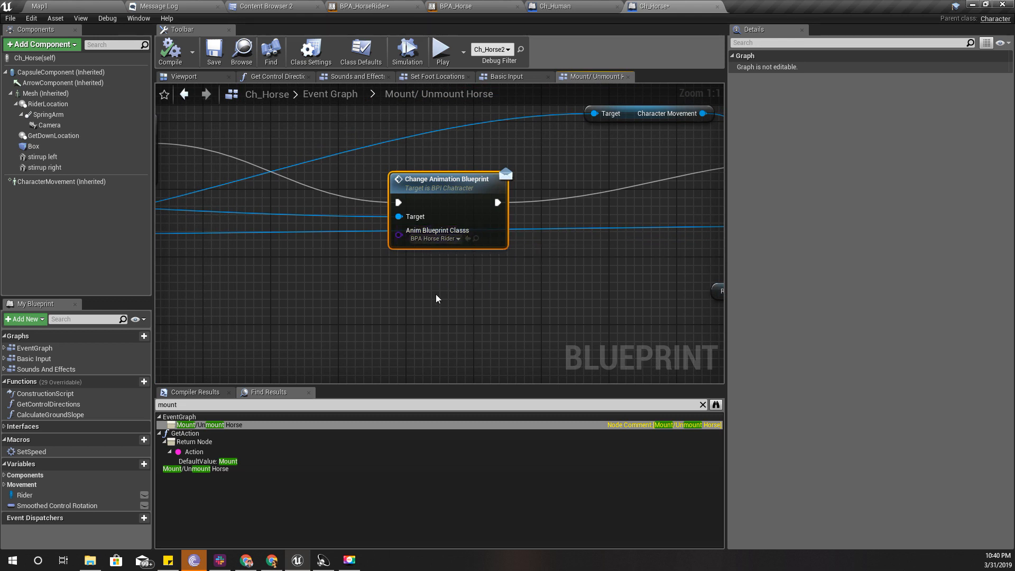
scroll("down", 3)
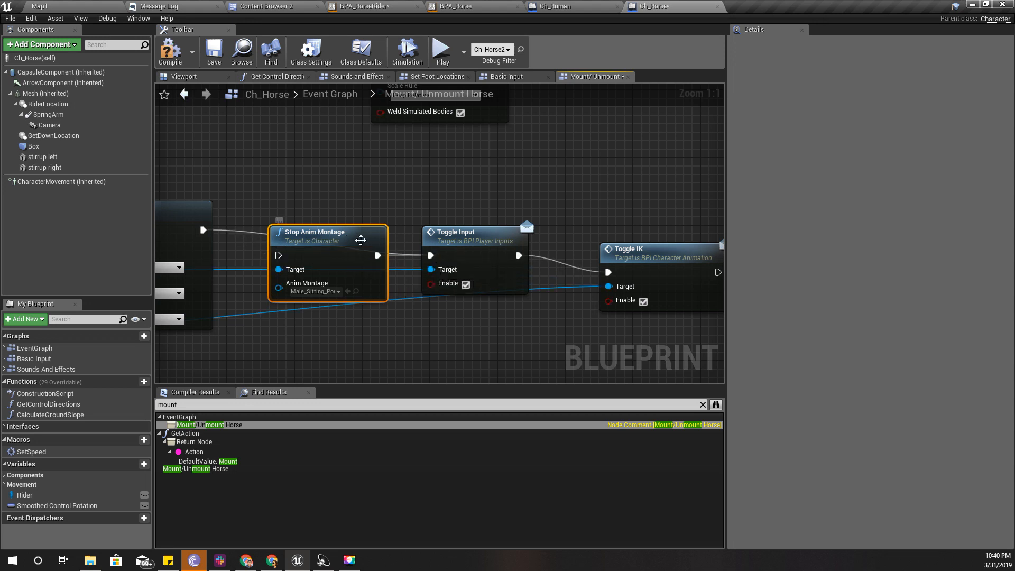
key("Delete")
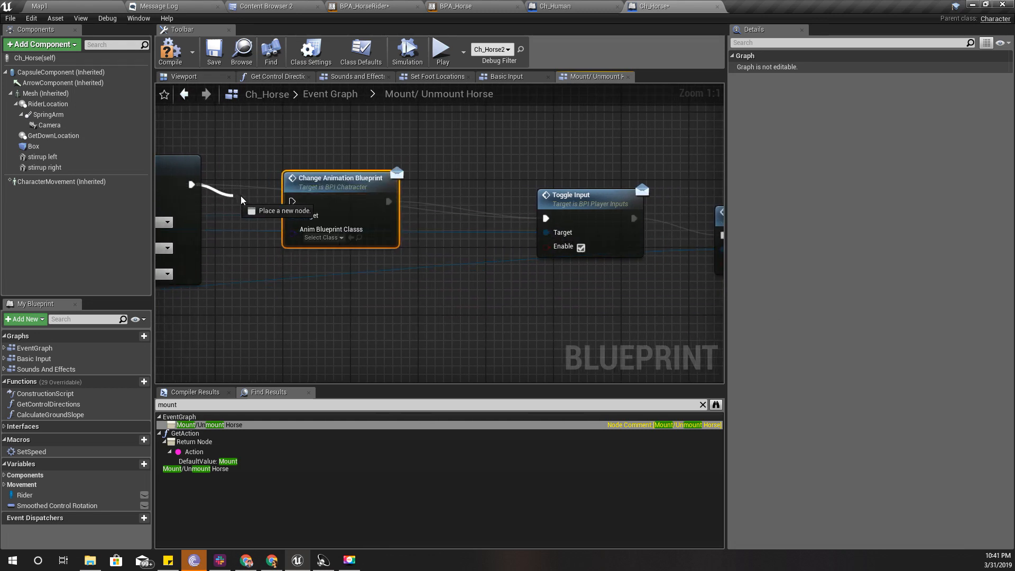
Step: Set the new node's Anim Blueprint Class to BPA_Human
left_click(322, 237)
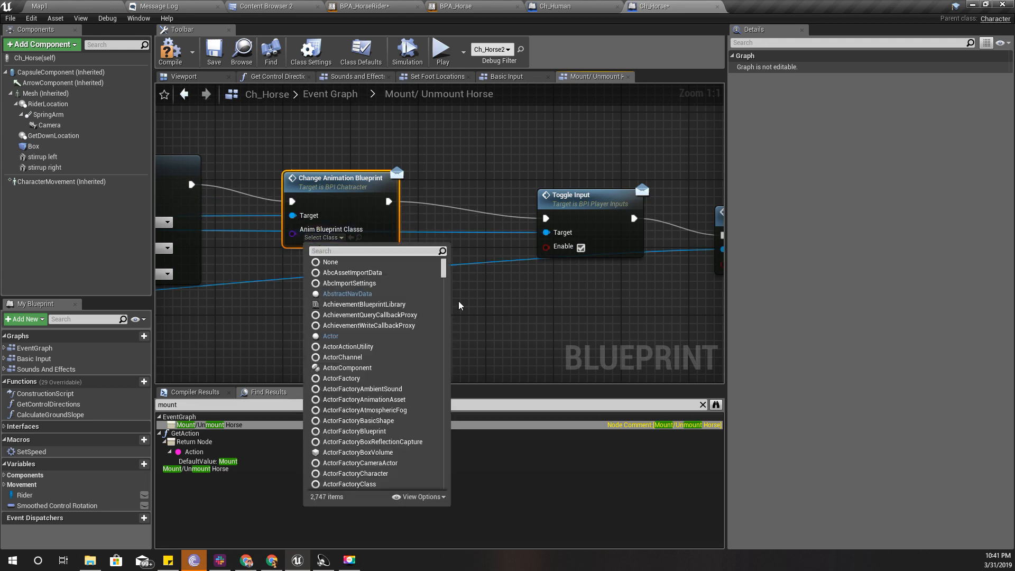
type("bpa")
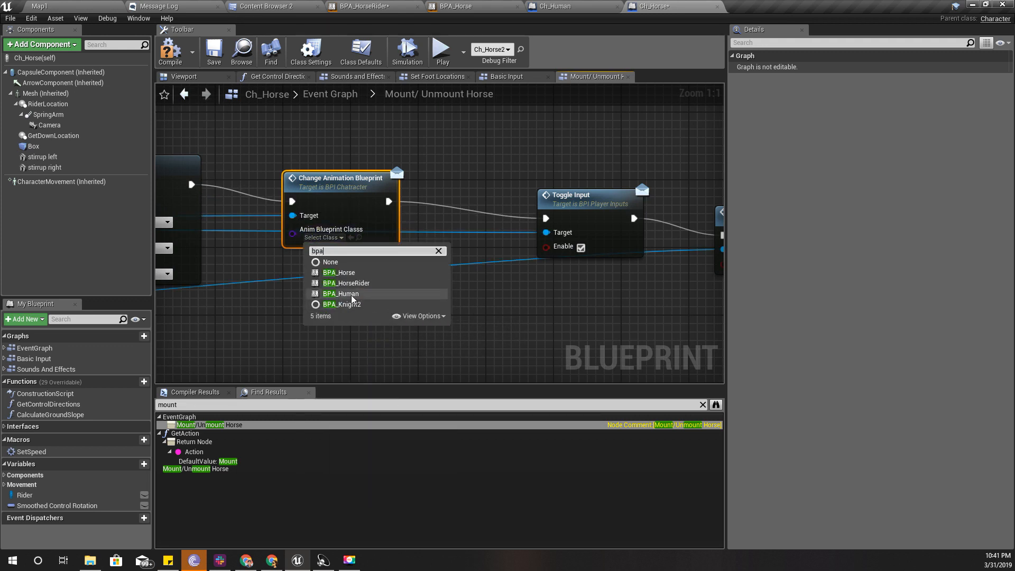
left_click(340, 293)
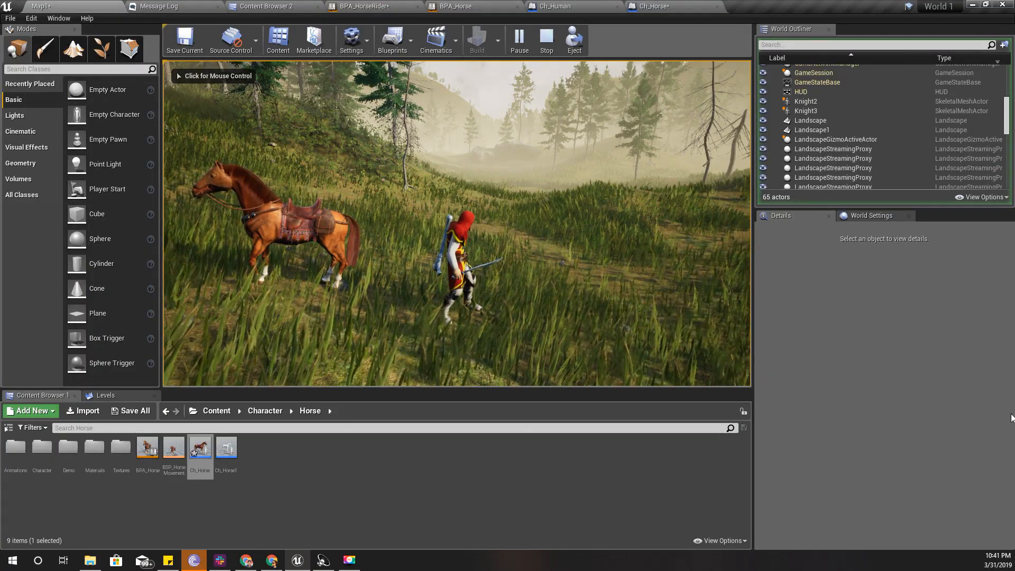
Step: Open the BPA_Human animation blueprint from the Human assets folder
left_click(265, 7)
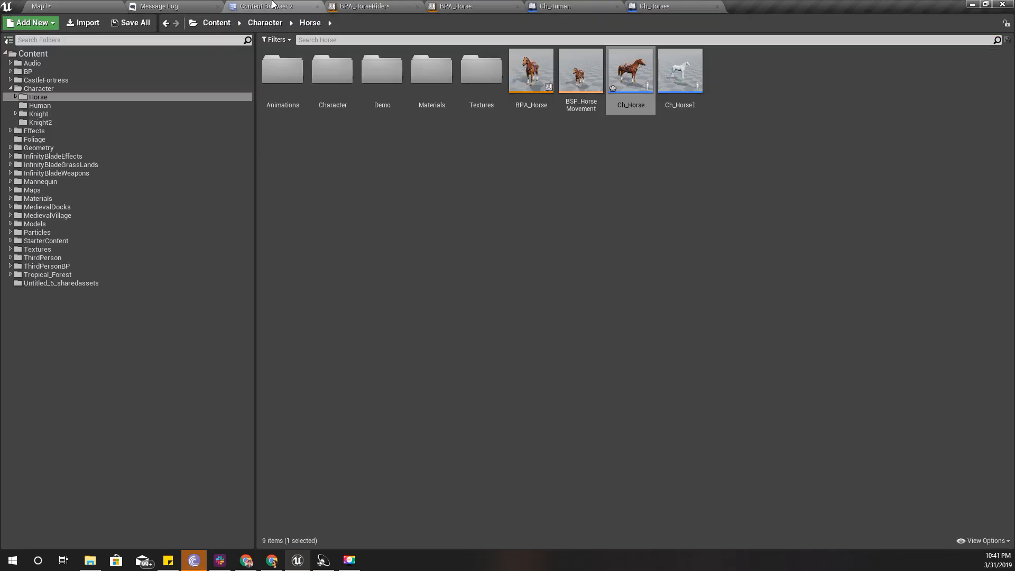
left_click(39, 105)
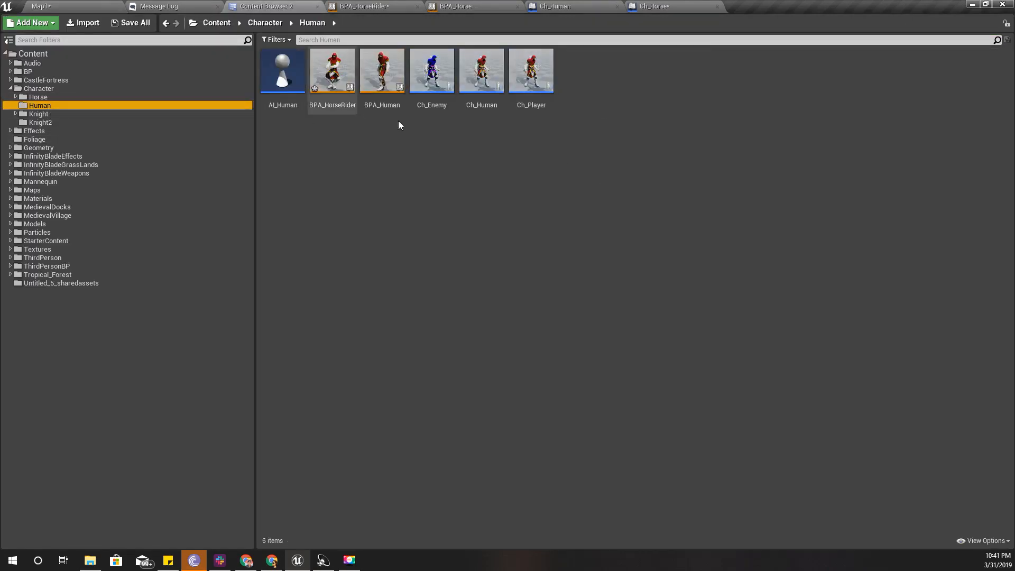
left_click(382, 70)
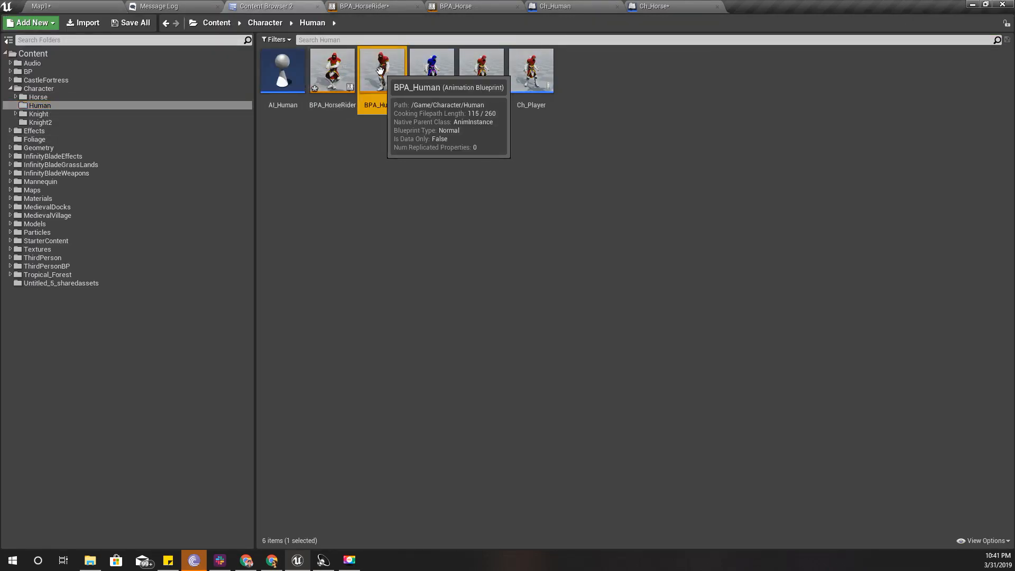
mouse_move(388, 68)
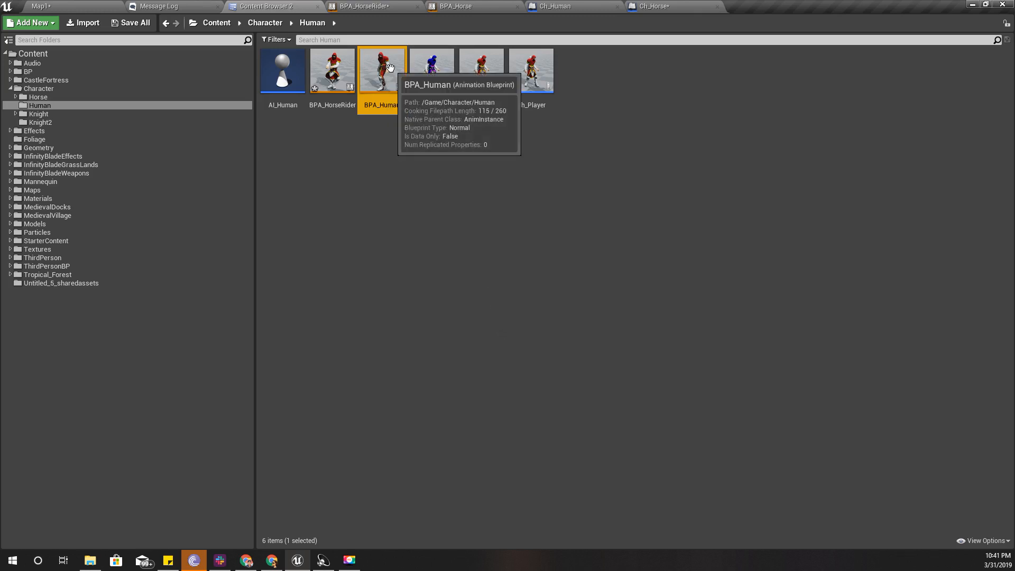
double_click(381, 70)
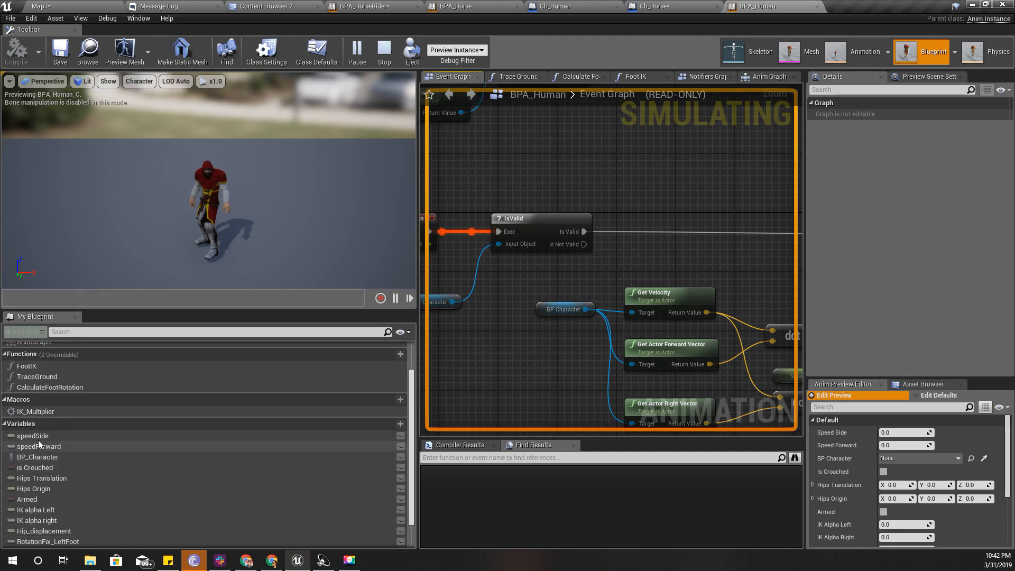
Step: Select the BP Character node and debug the BPA_Human_C_0 instance on Ch_Player
left_click(33, 436)
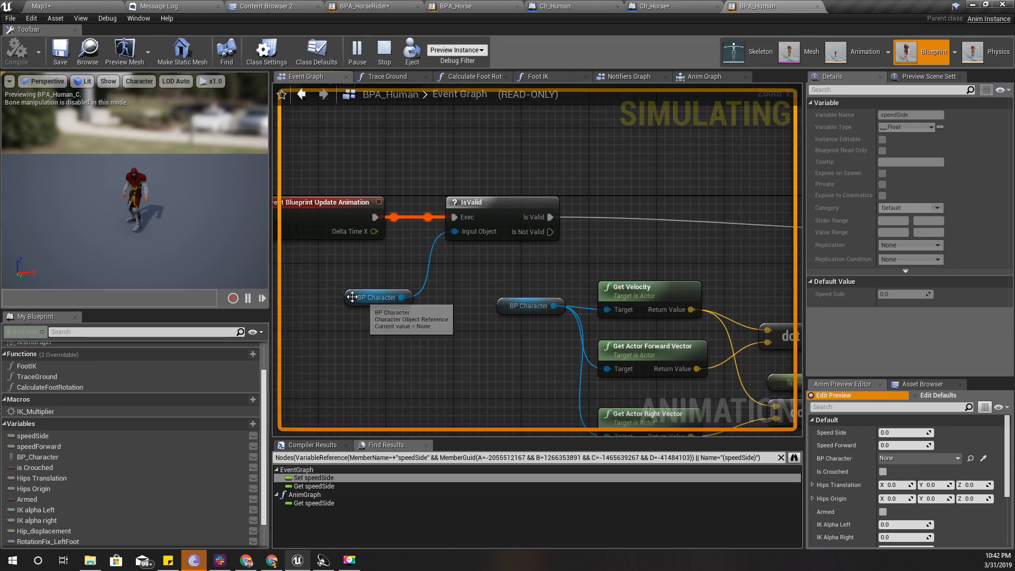
left_click(378, 297)
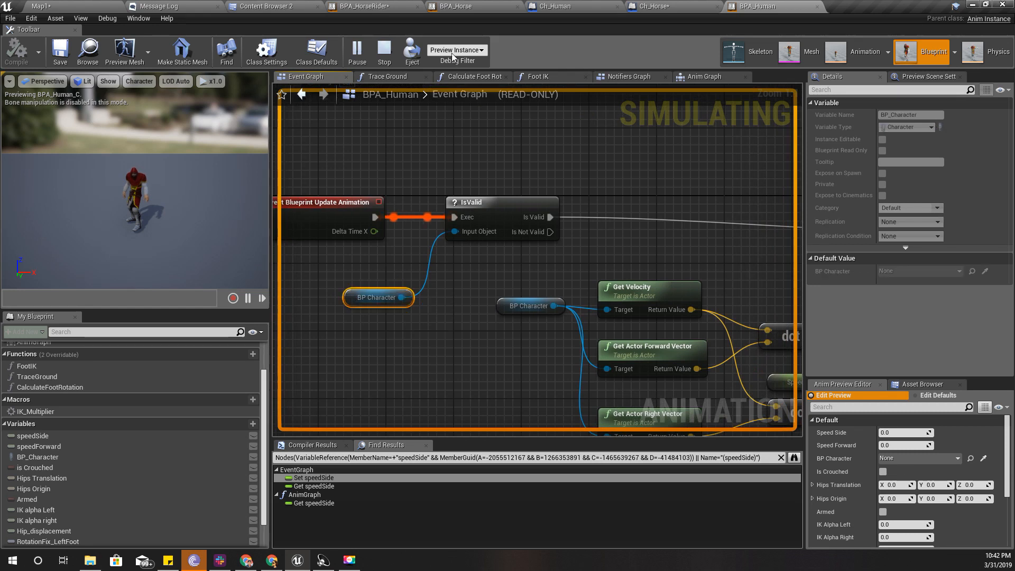
left_click(457, 51)
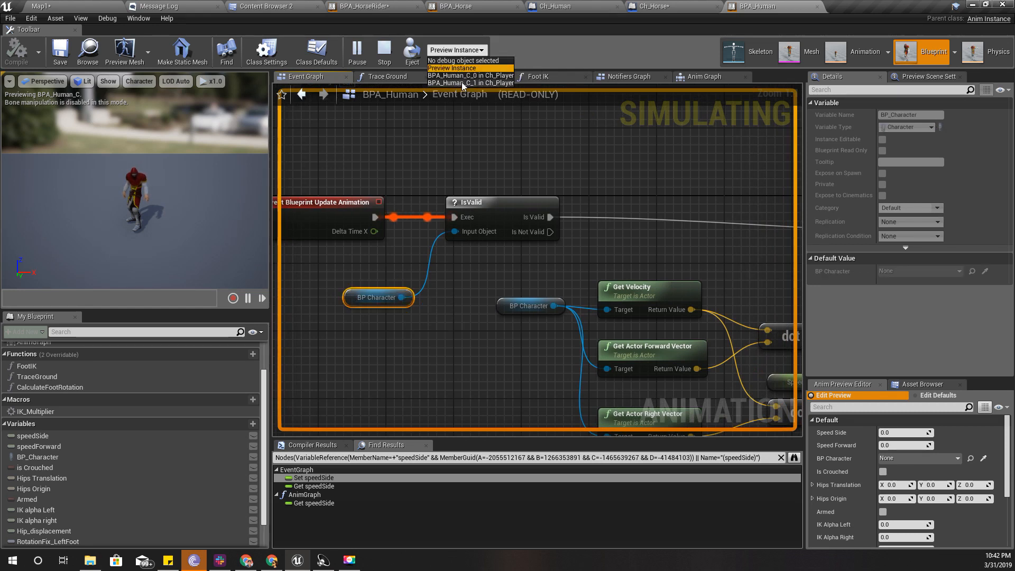
left_click(470, 75)
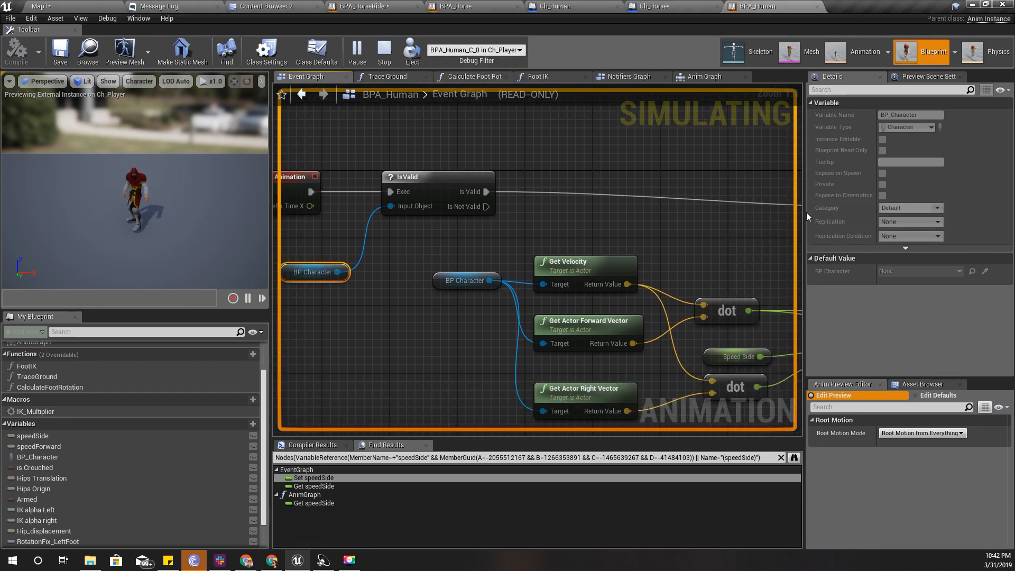
left_click(476, 50)
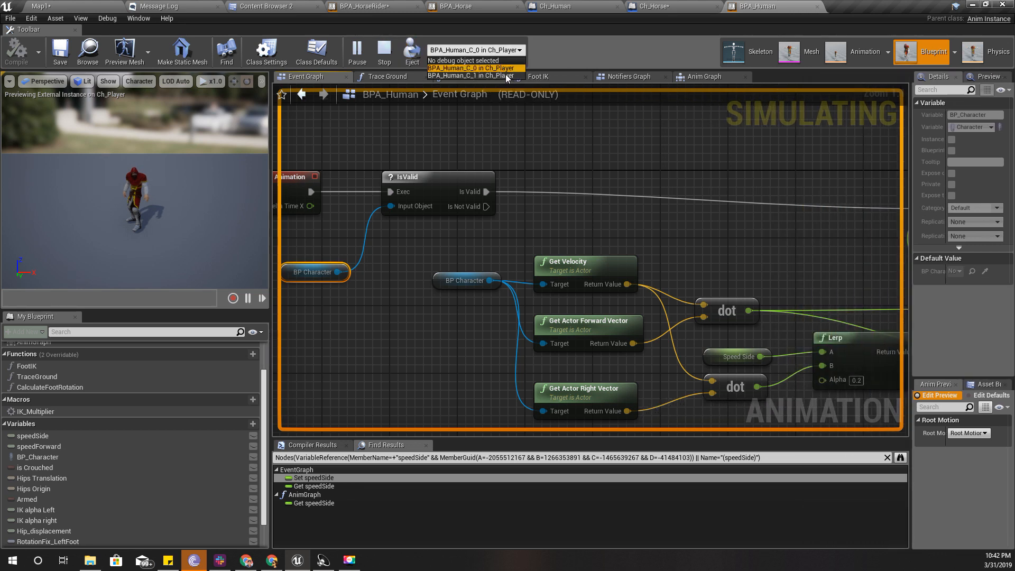
mouse_move(469, 77)
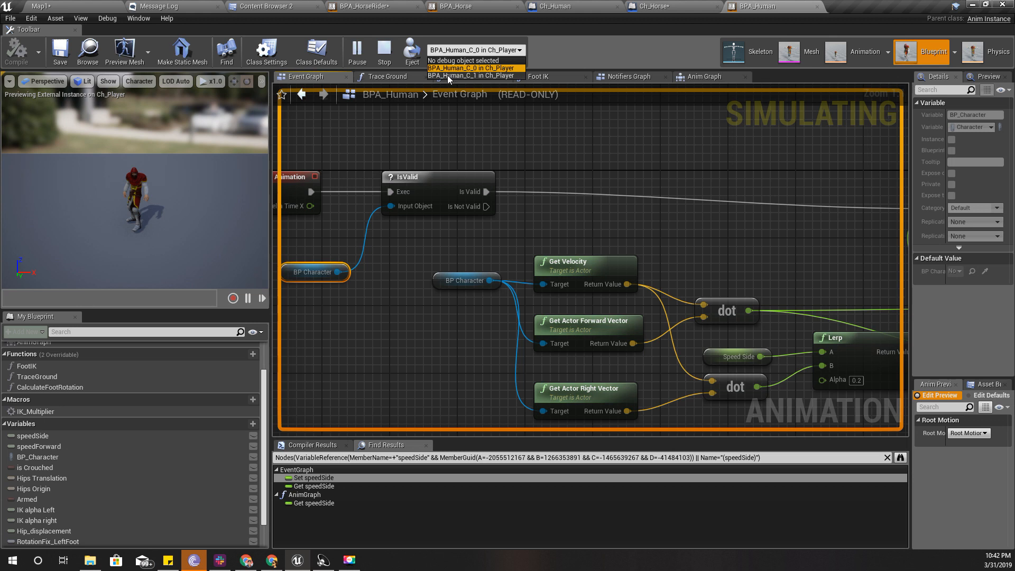
mouse_move(417, 108)
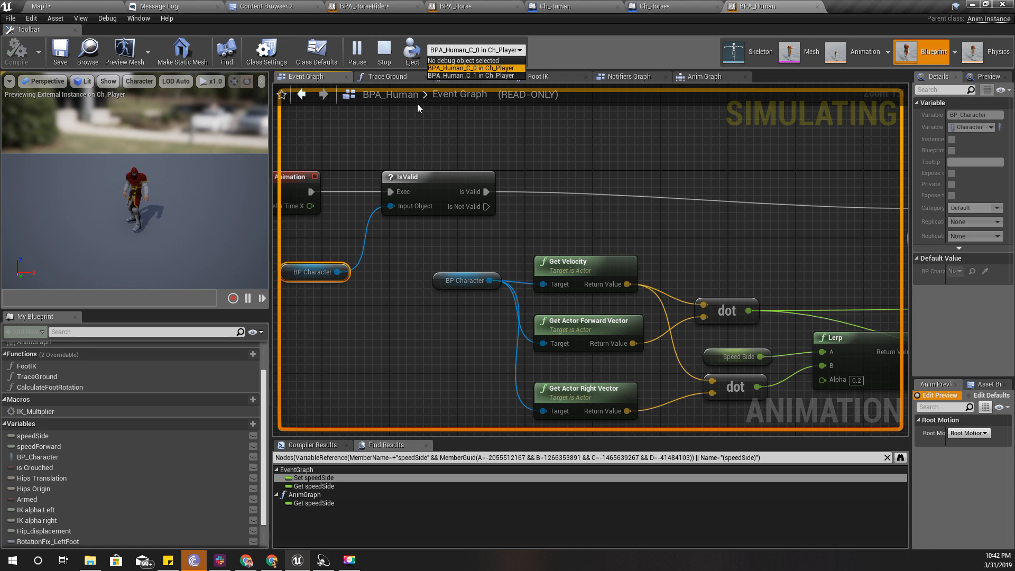
mouse_move(403, 110)
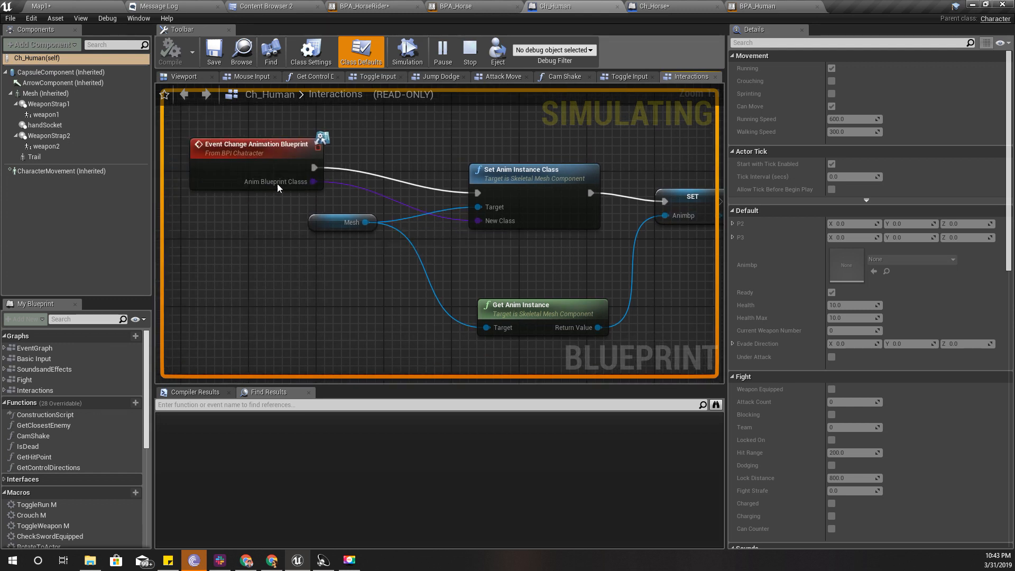
Step: Check BPA_HorseRider and the Ch_Horse mount graph's BPA_Human animation change
left_click(363, 6)
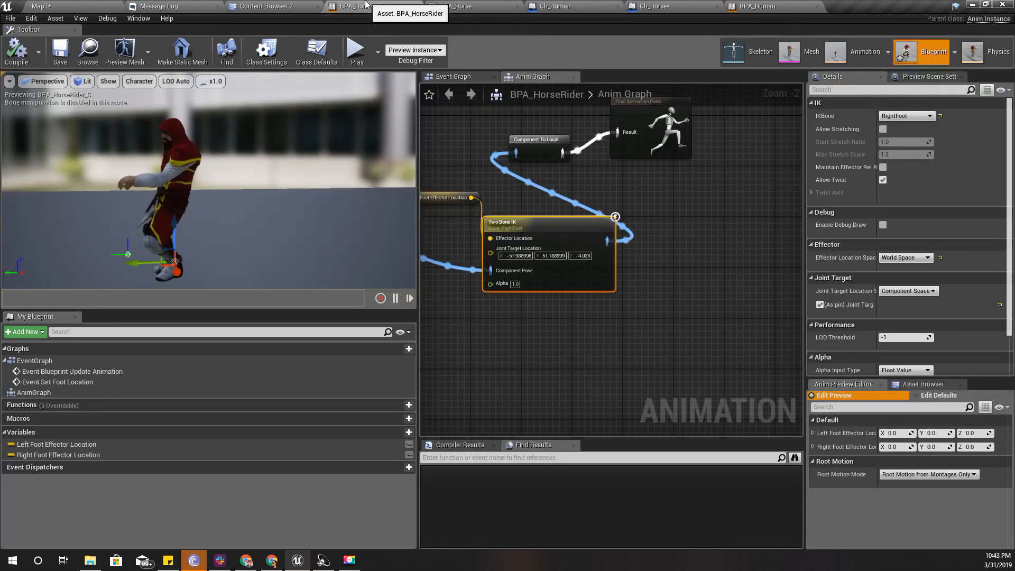
left_click(754, 6)
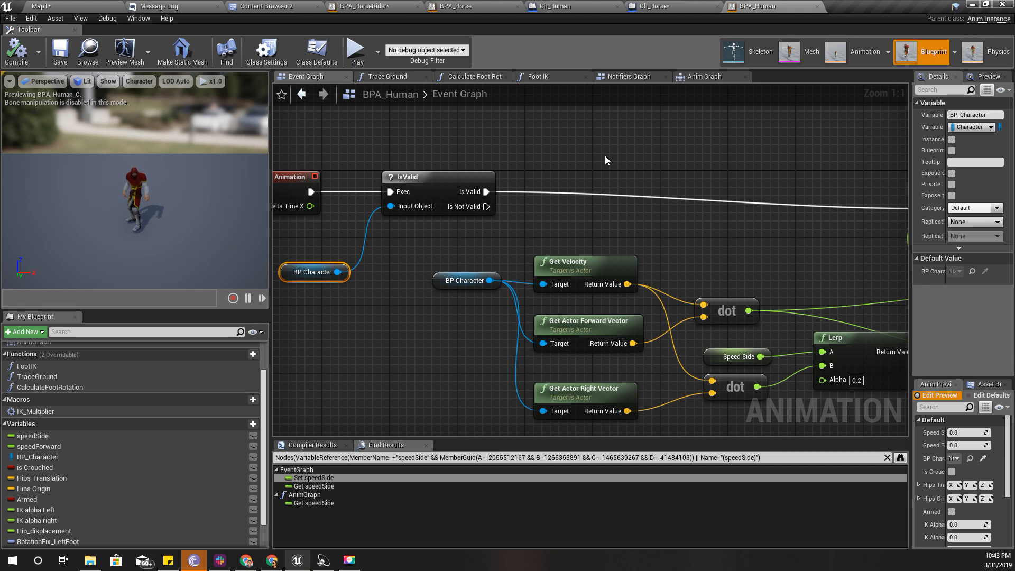
mouse_move(584, 161)
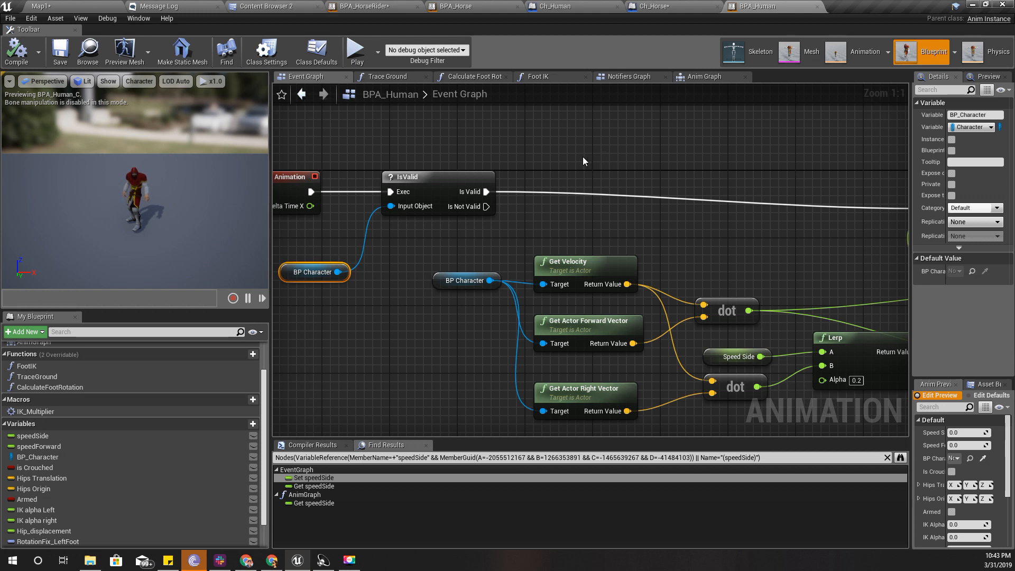
left_click(670, 7)
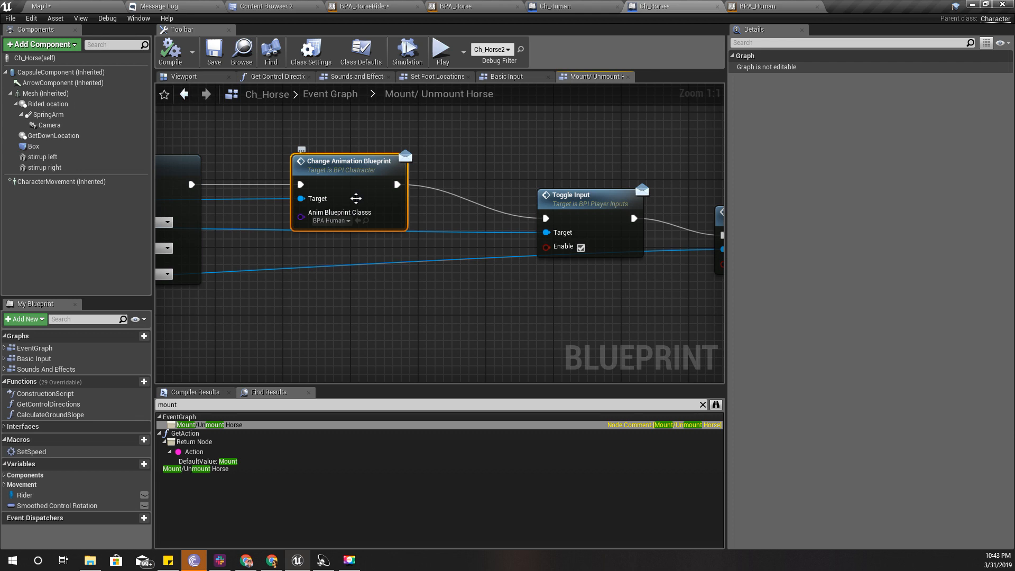
mouse_move(355, 196)
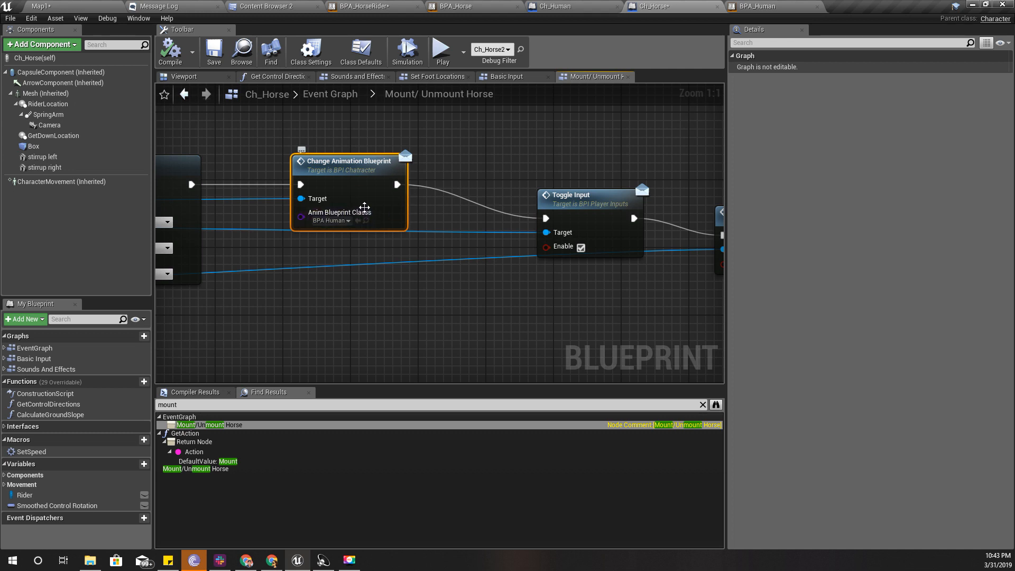
mouse_move(391, 261)
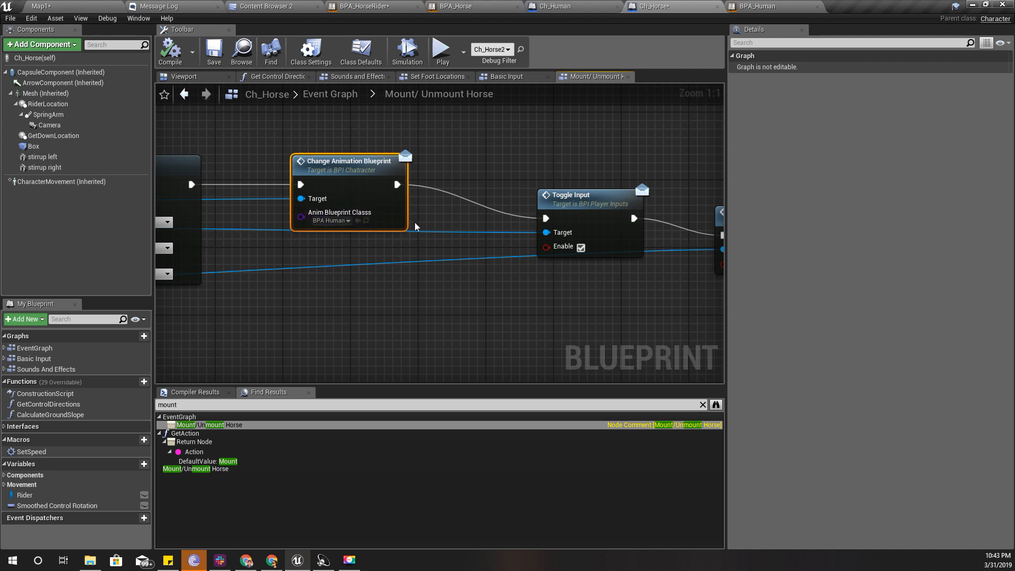
mouse_move(64, 367)
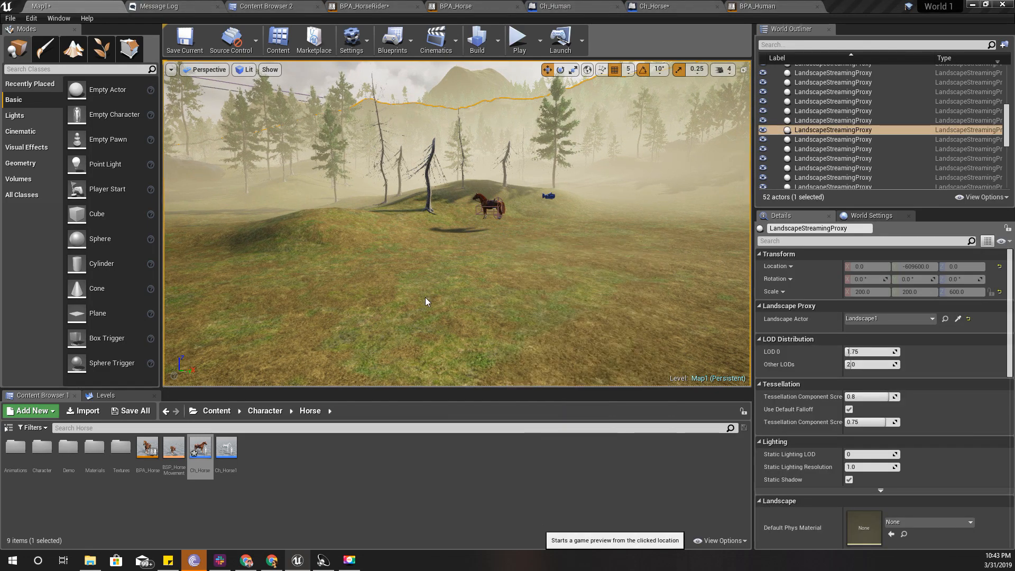
Step: Start a play session and debug the player's BPA_Human instance
left_click(517, 41)
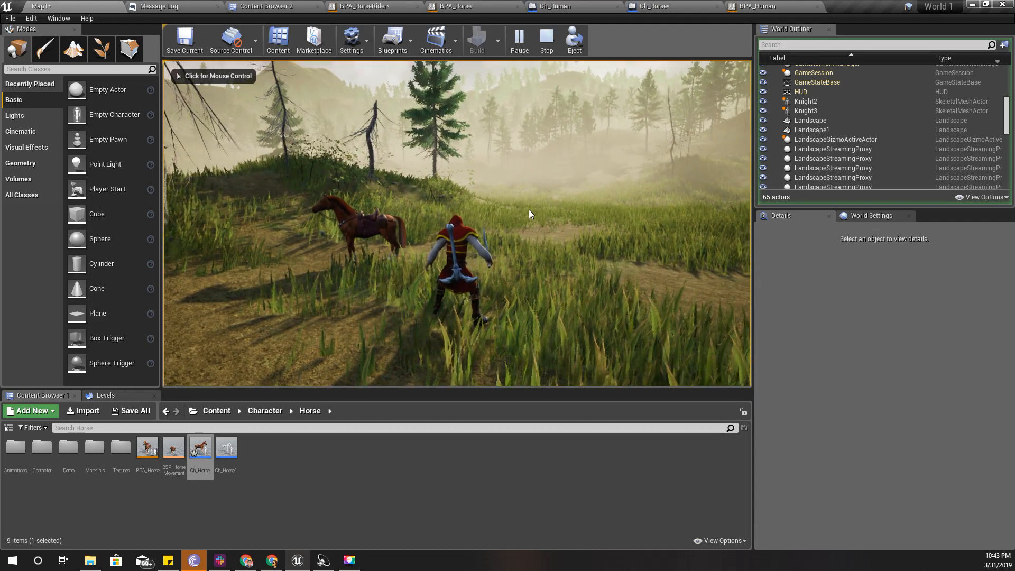
left_click(771, 6)
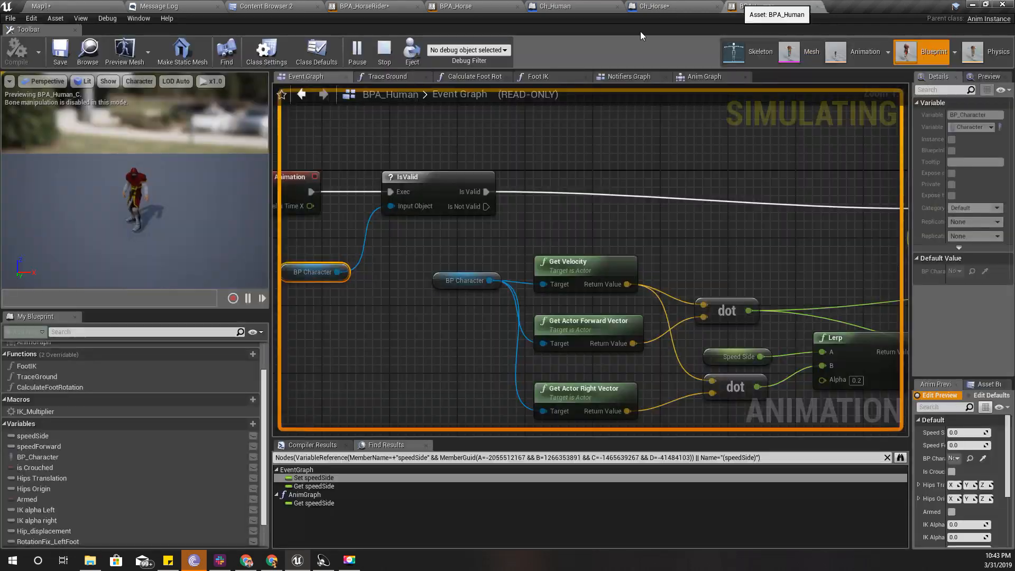
left_click(498, 49)
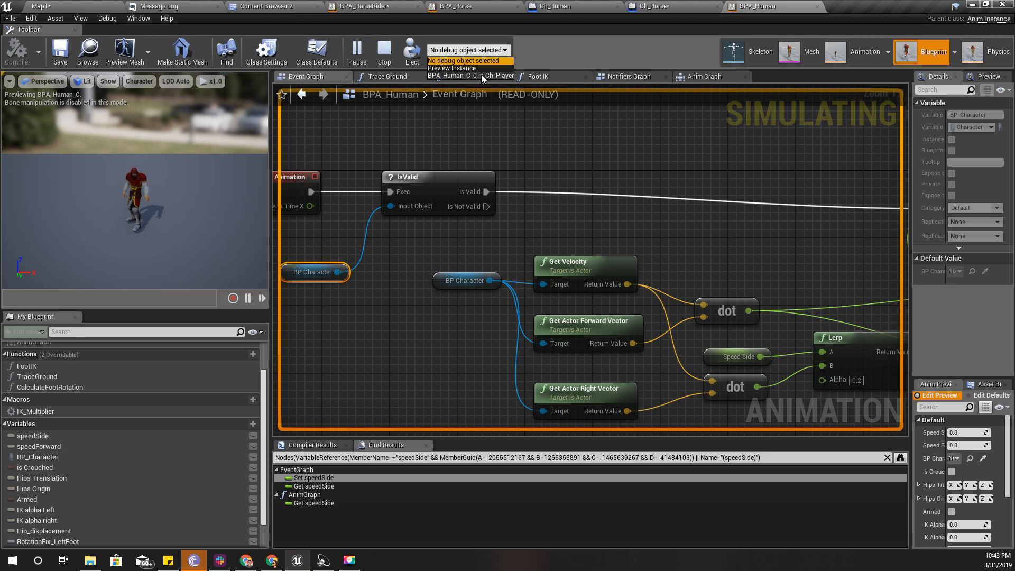
left_click(469, 76)
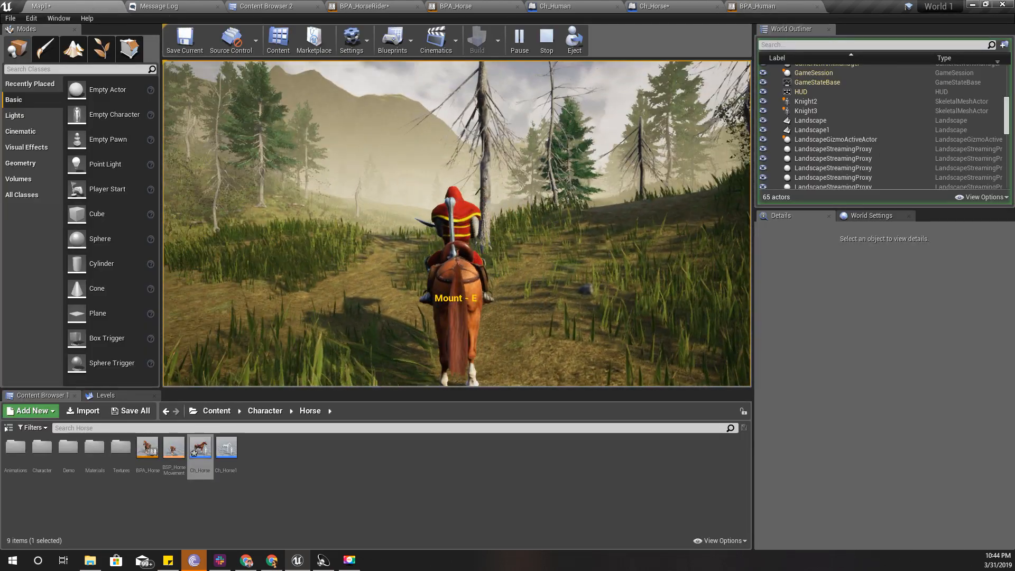
Step: Compare the running BPA_Horse and BPA_Human graphs, inspecting the BP Character IsValid check
left_click(460, 6)
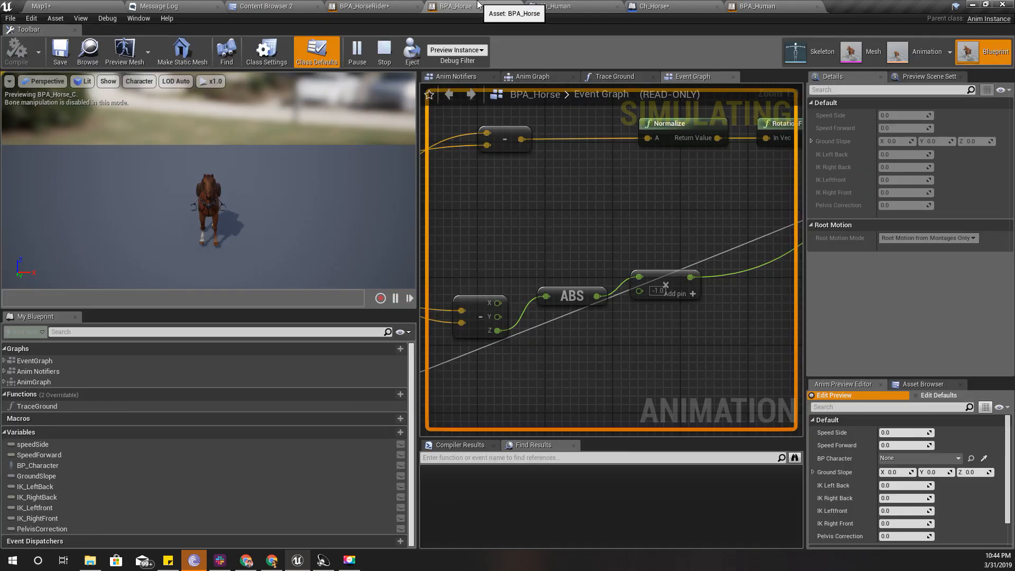
left_click(769, 6)
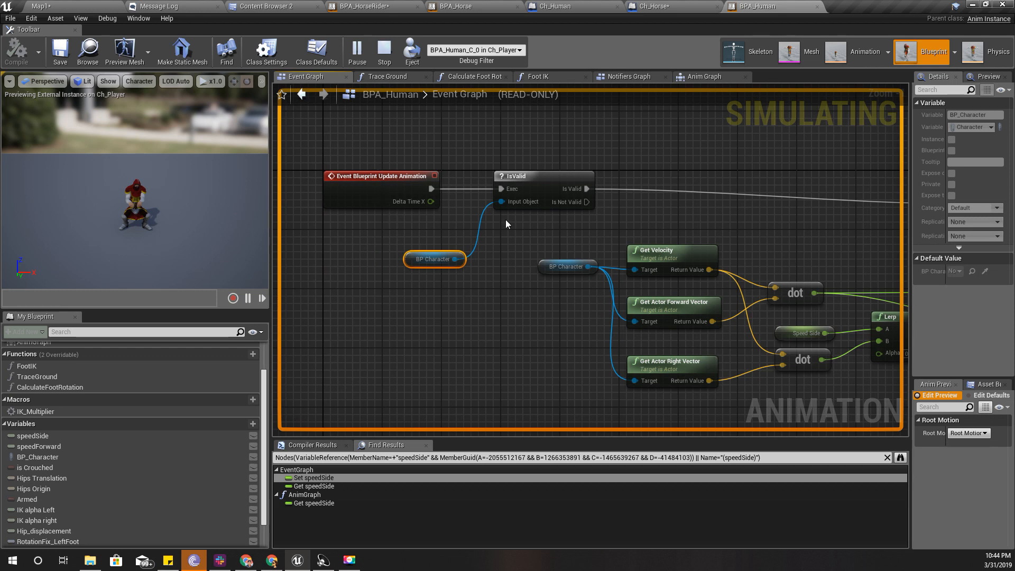
mouse_move(472, 146)
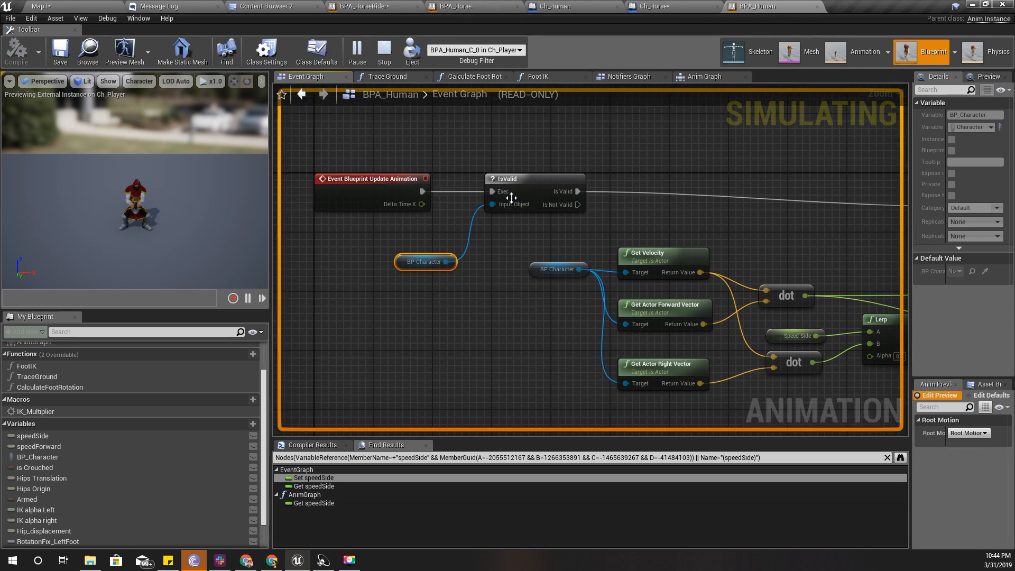
left_click(476, 50)
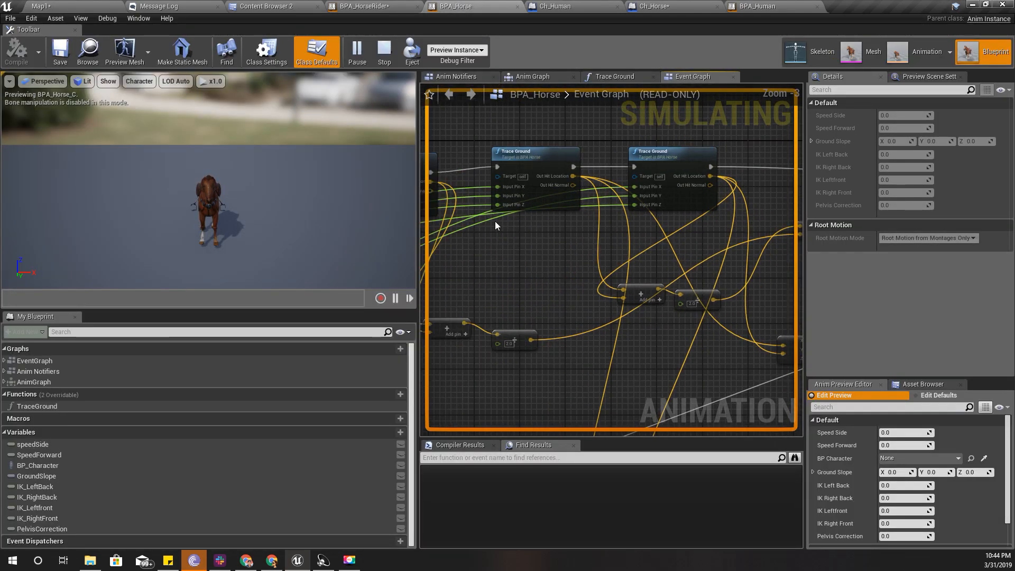
left_click(757, 6)
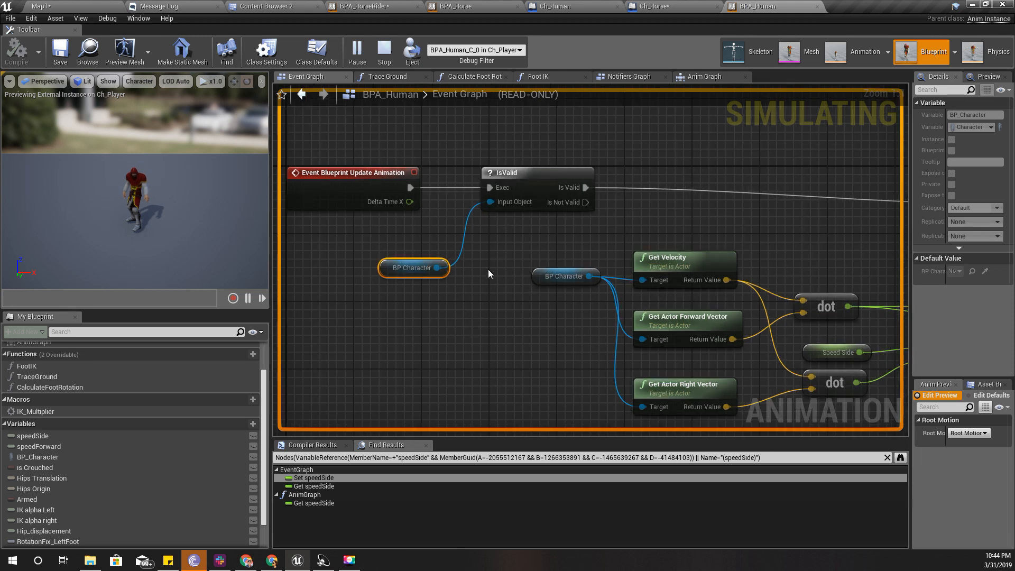
mouse_move(529, 176)
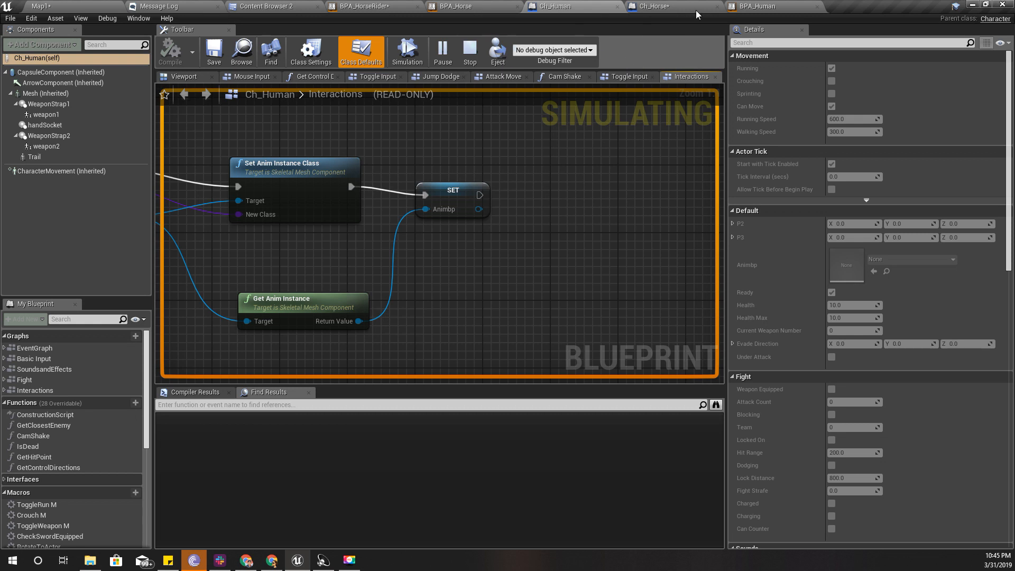
Step: Review Ch_Horse and BPA_Horse, then debug another BPA_Human instance
left_click(657, 6)
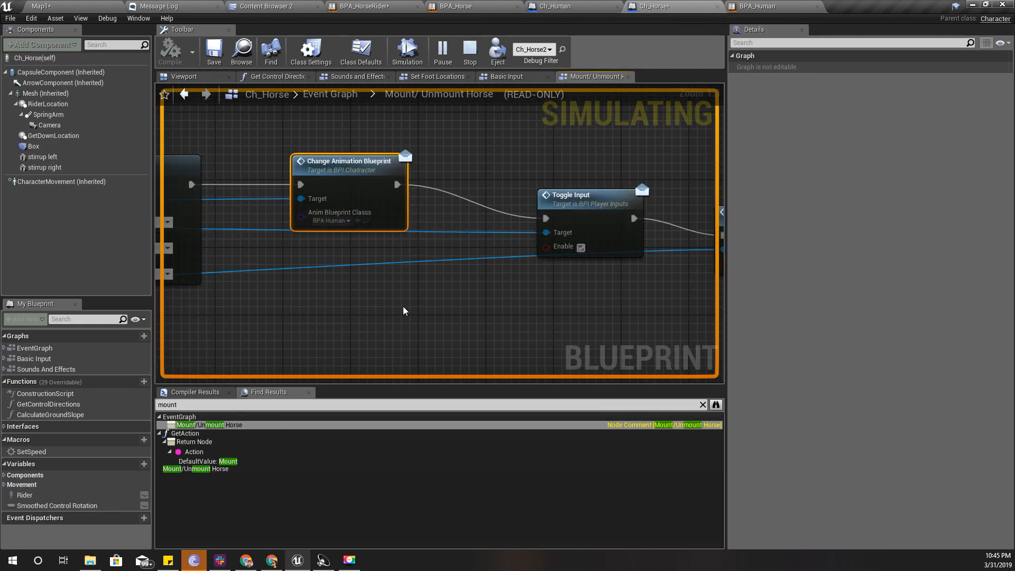
left_click(455, 6)
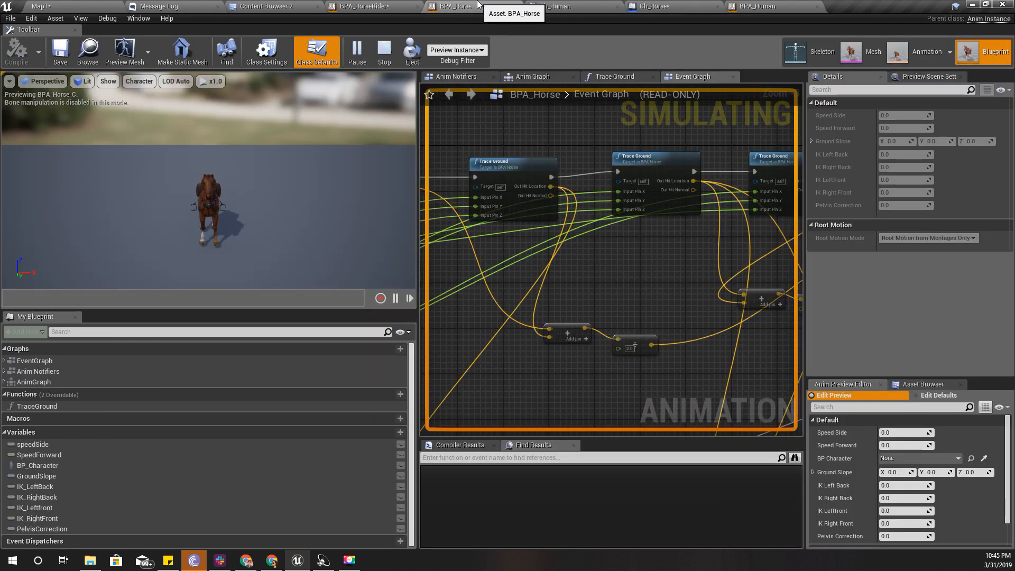
left_click(751, 7)
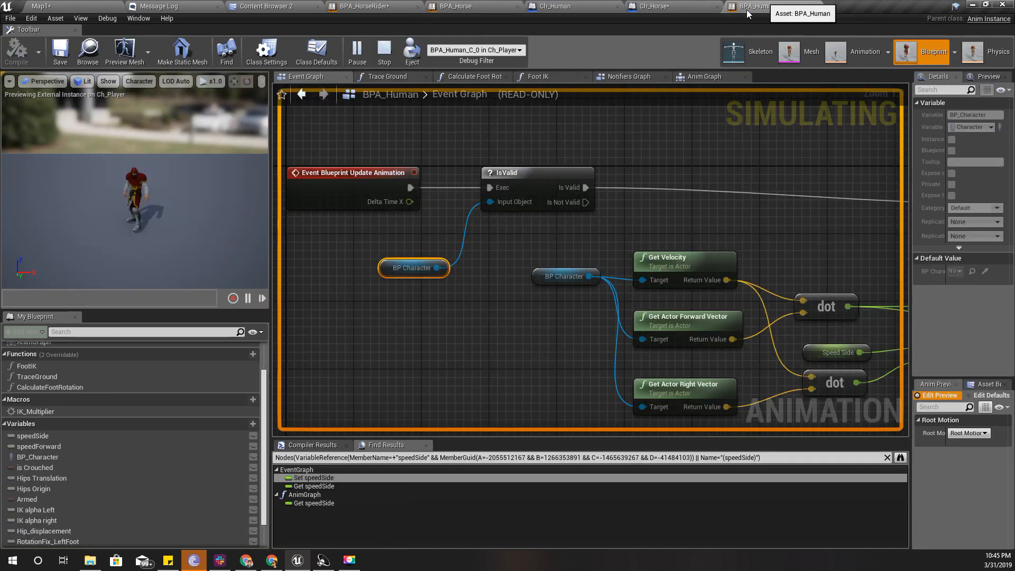
left_click(475, 50)
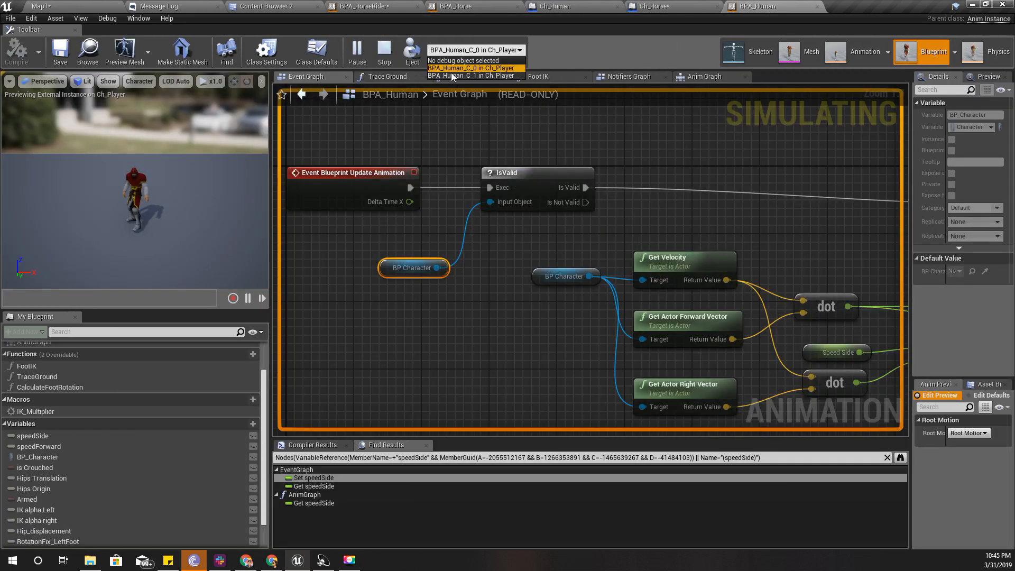
left_click(472, 76)
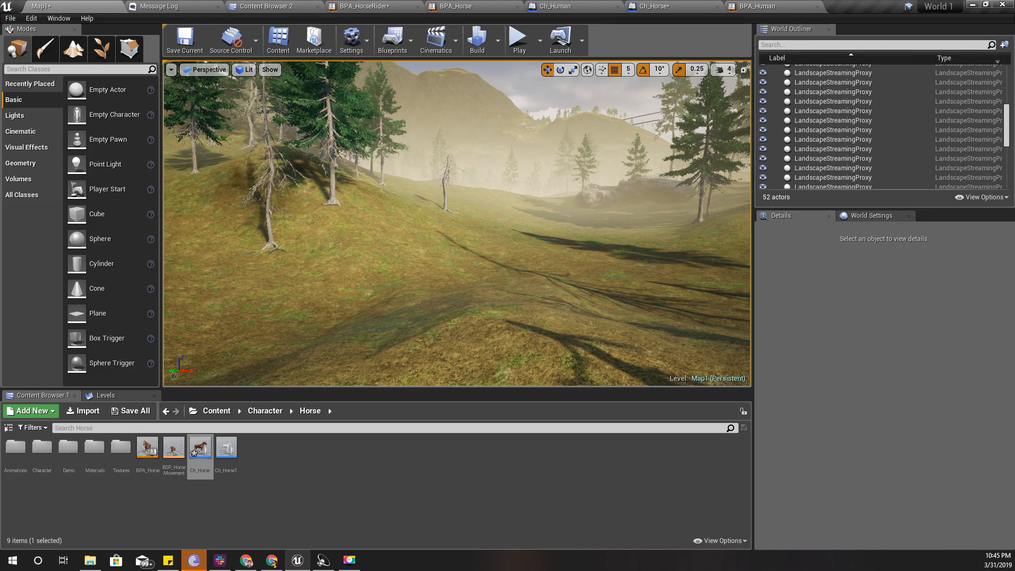
Step: Add Event Blueprint Initialize Animation in BPA_Human and wire it into Cast To Character
left_click(754, 6)
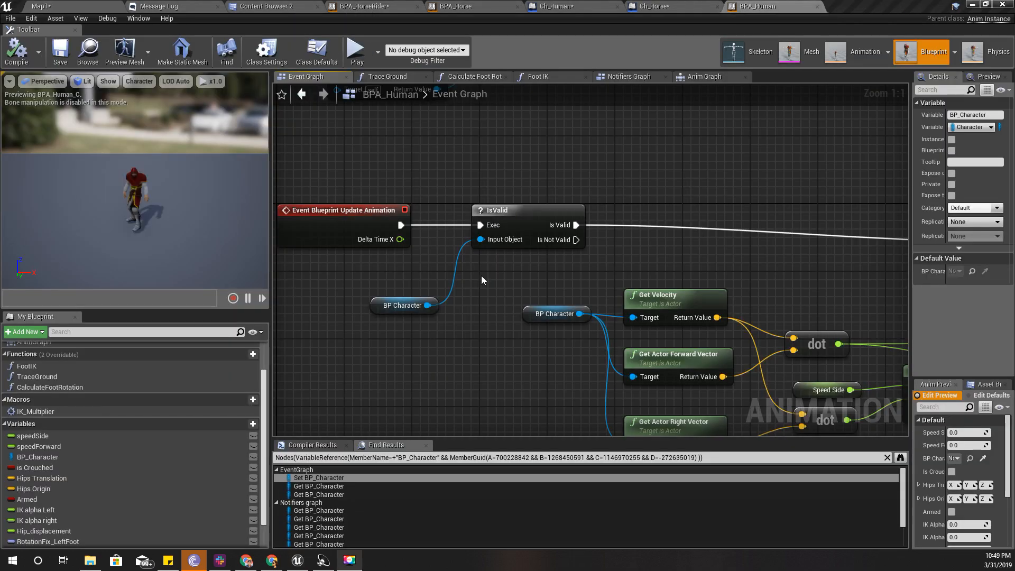
mouse_move(482, 260)
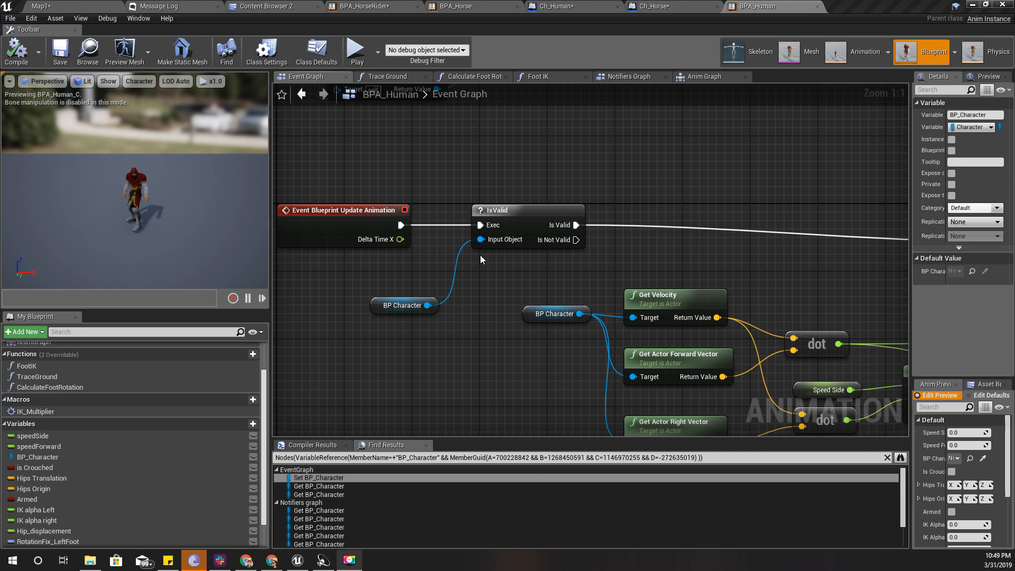
left_click(404, 304)
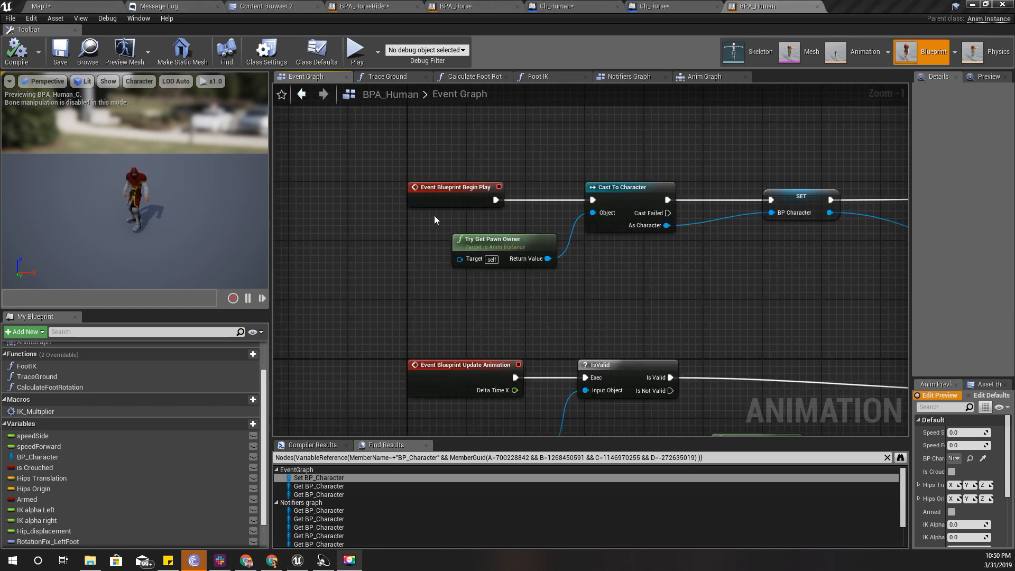
right_click(433, 220)
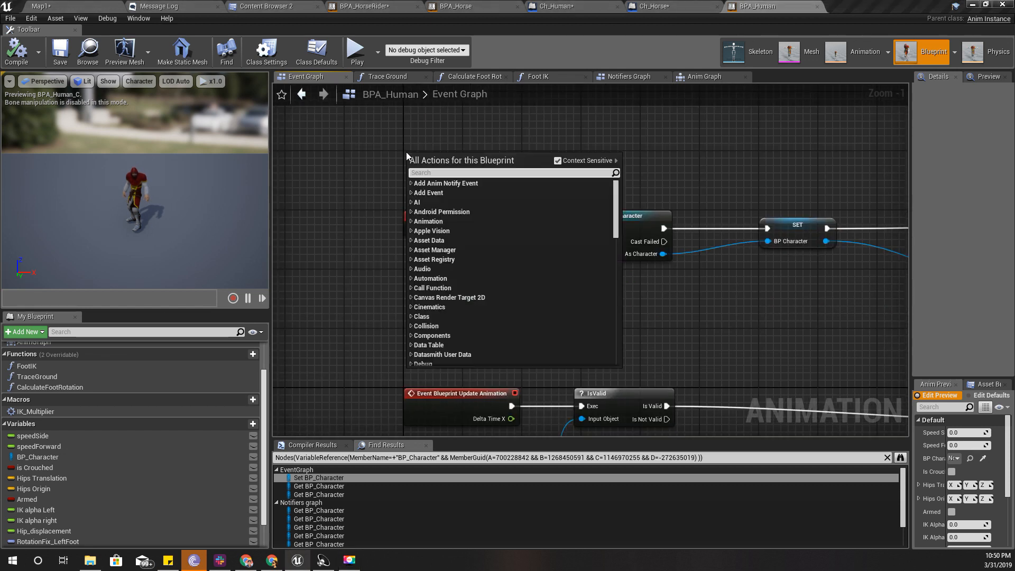
left_click(427, 192)
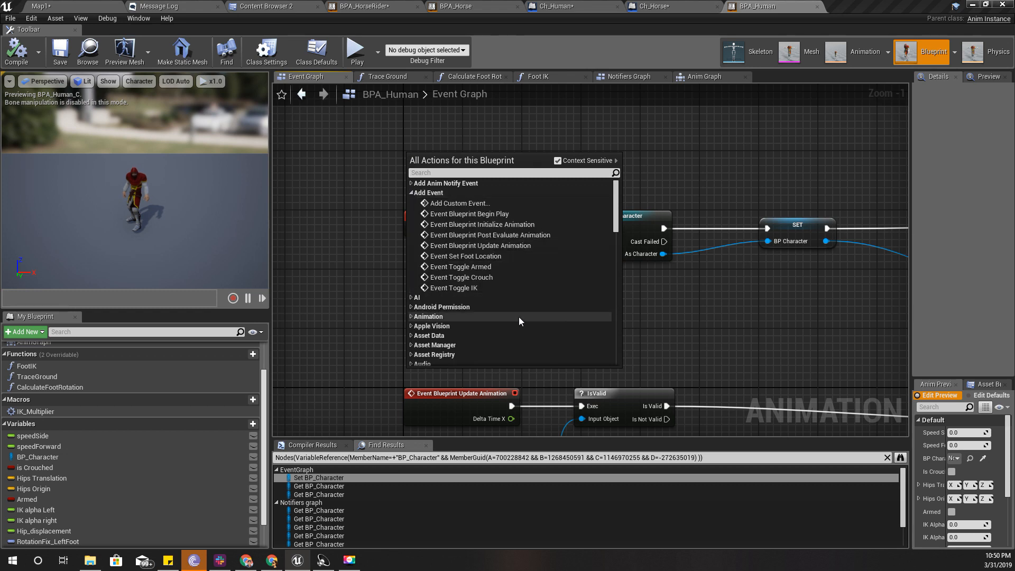
mouse_move(482, 224)
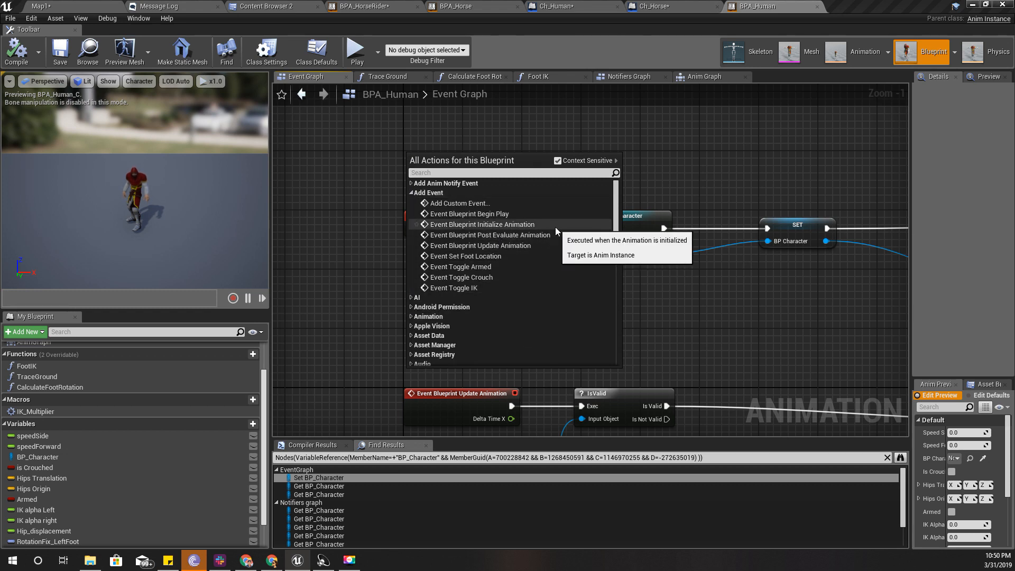
mouse_move(483, 224)
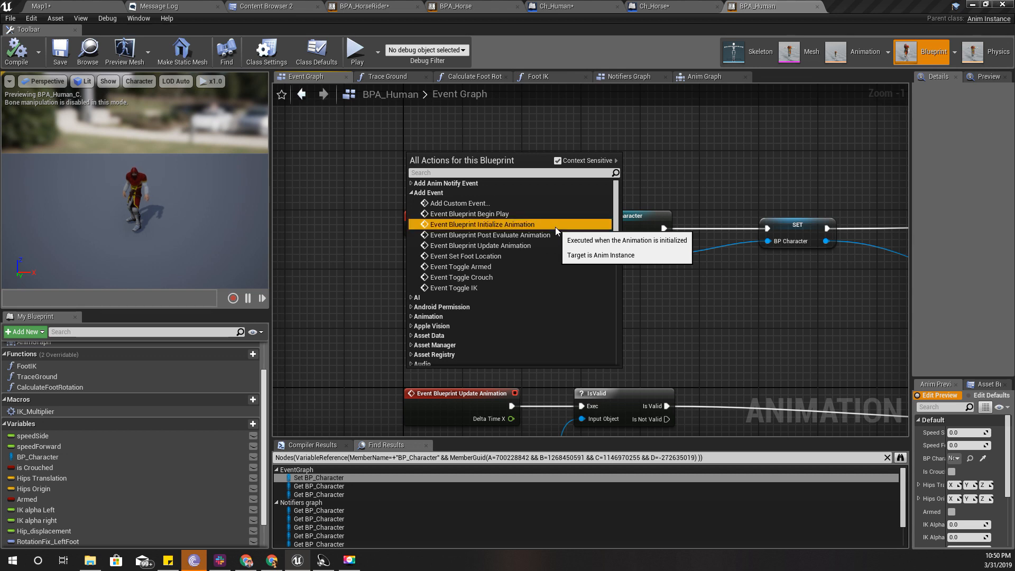
left_click(481, 225)
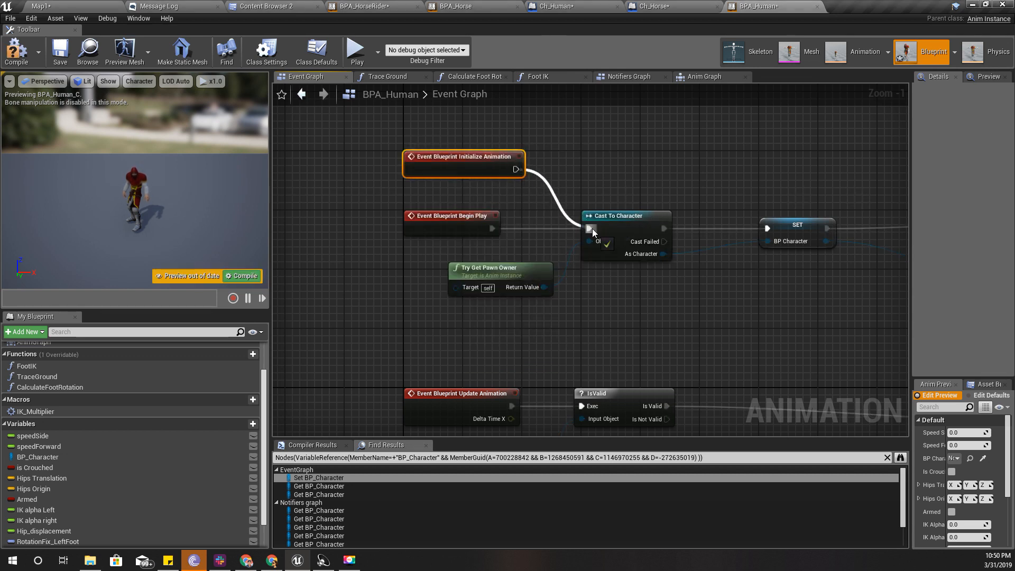
right_click(589, 228)
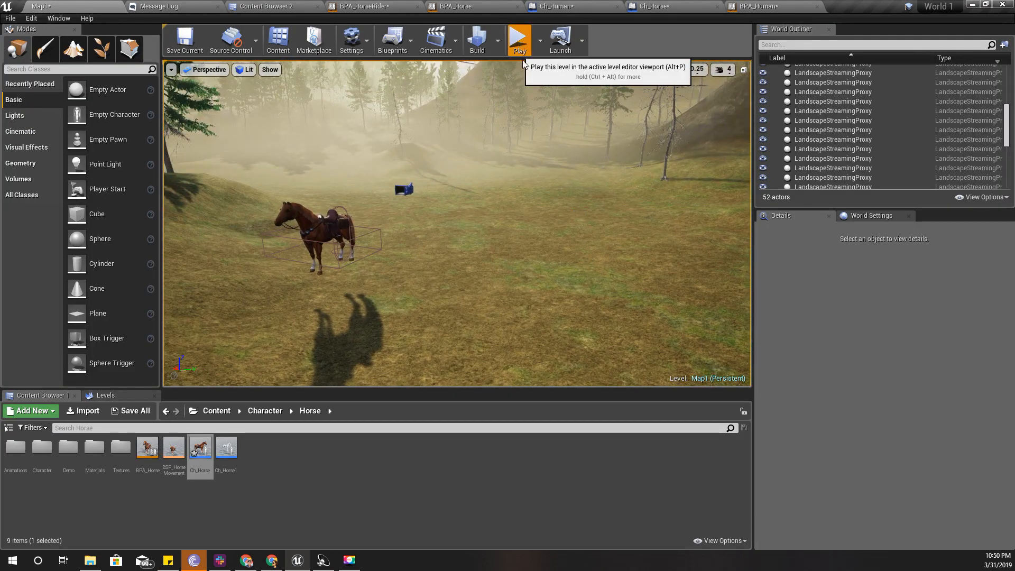
Step: Play-test, then review Ch_Horse and BPA_Human's Initialize Animation and Begin Play events
left_click(518, 40)
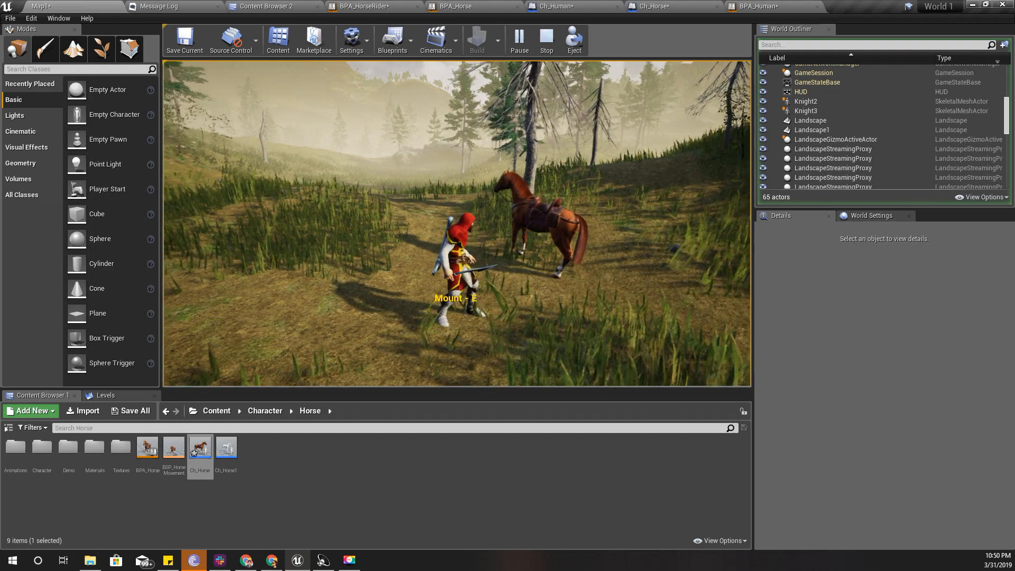
left_click(647, 6)
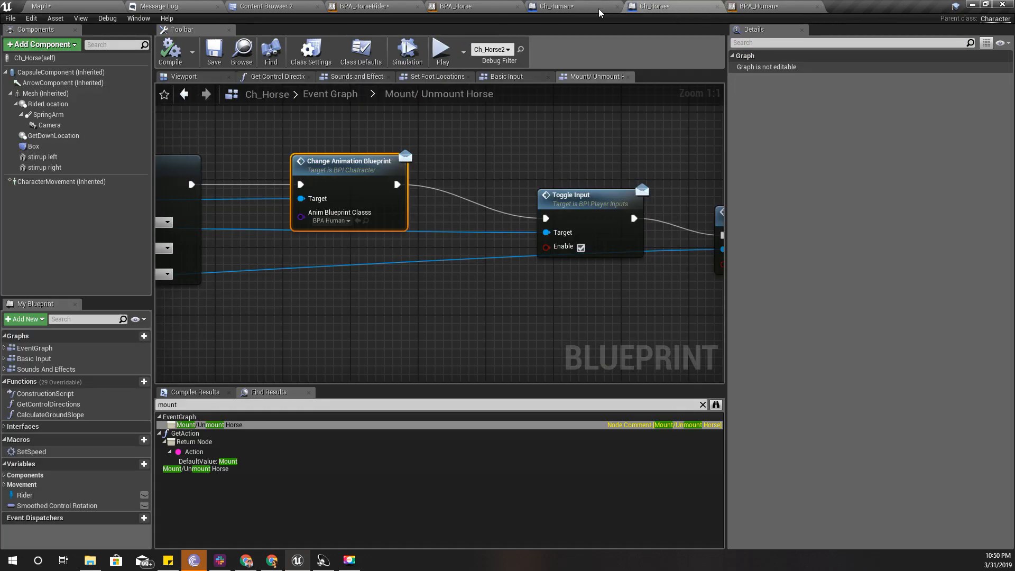
left_click(756, 6)
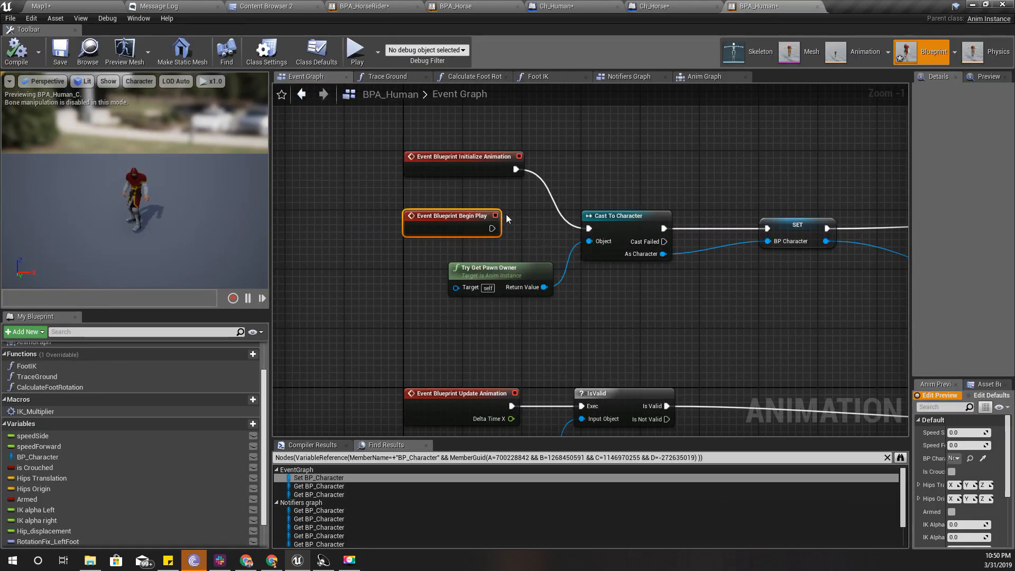
mouse_move(495, 228)
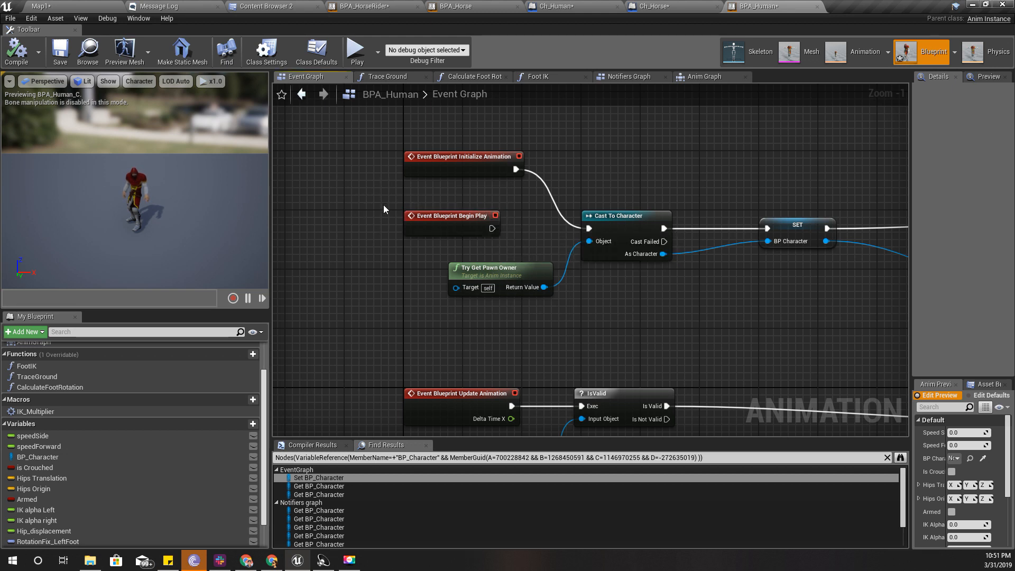
mouse_move(447, 157)
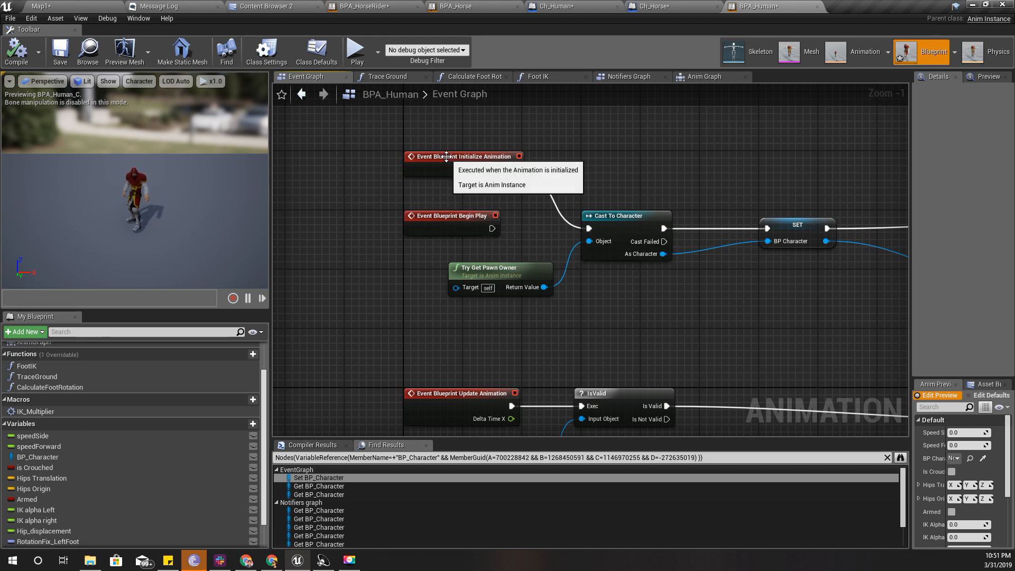
left_click(463, 156)
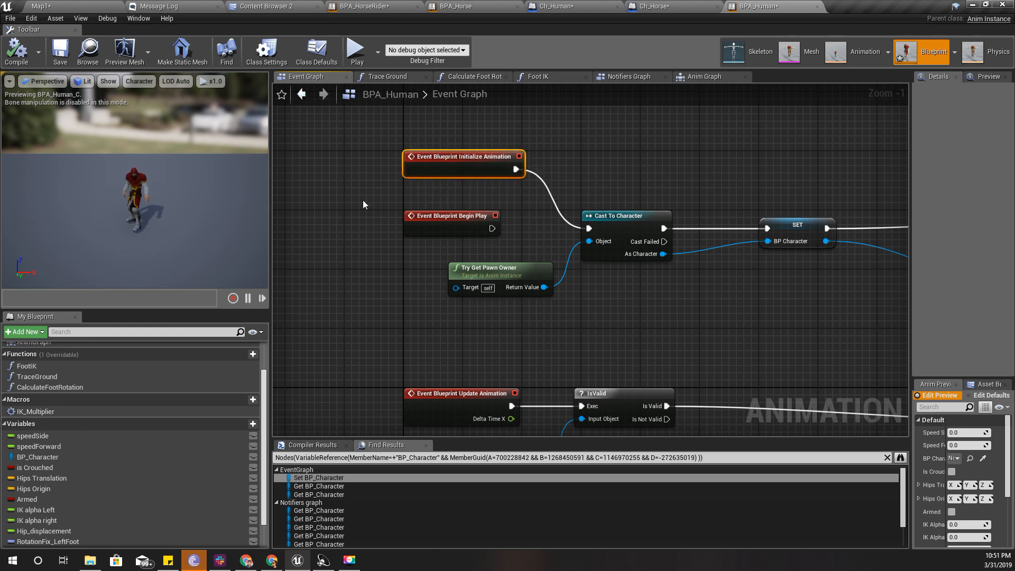
left_click(452, 216)
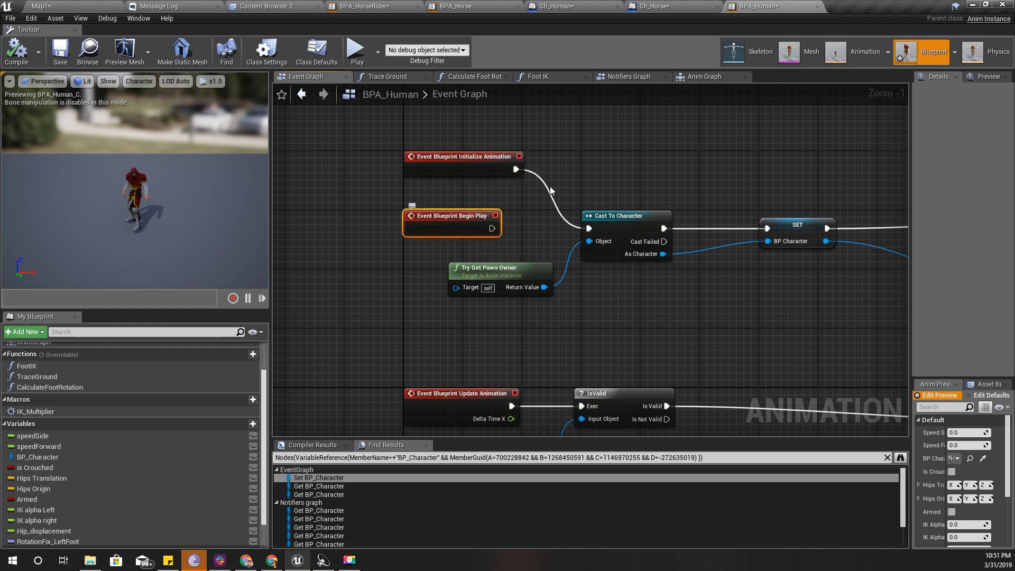
mouse_move(579, 7)
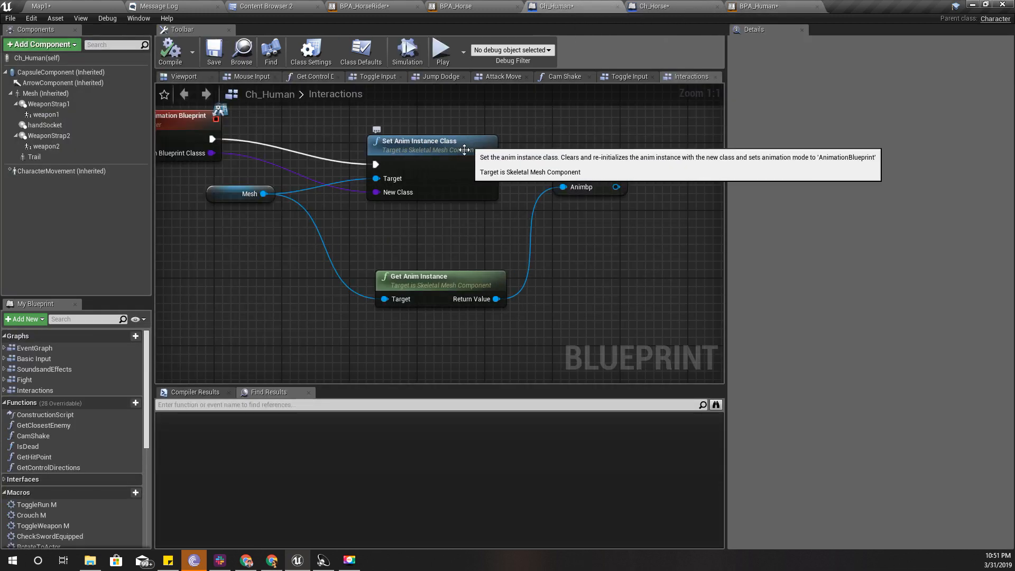
mouse_move(661, 108)
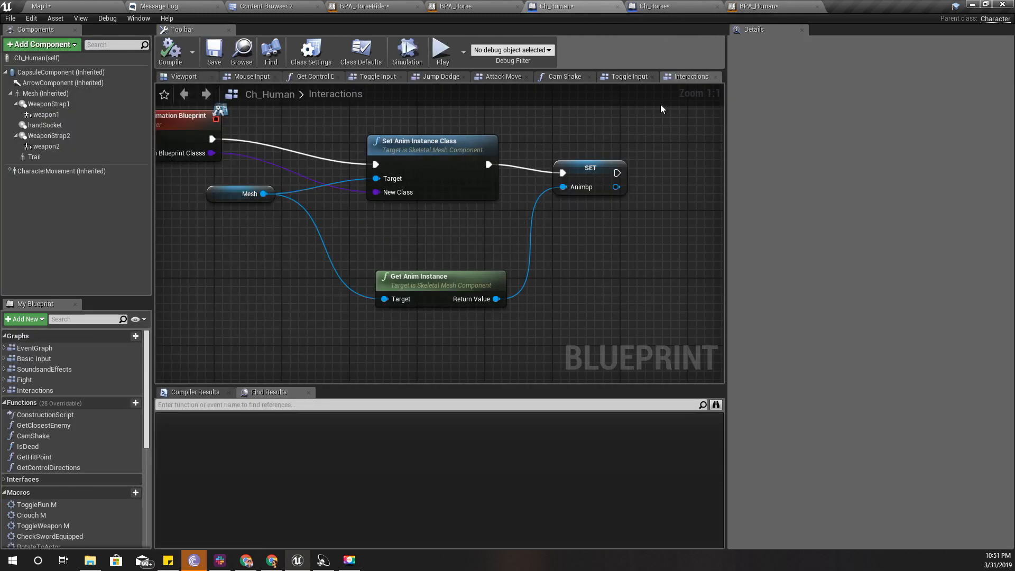
left_click(757, 7)
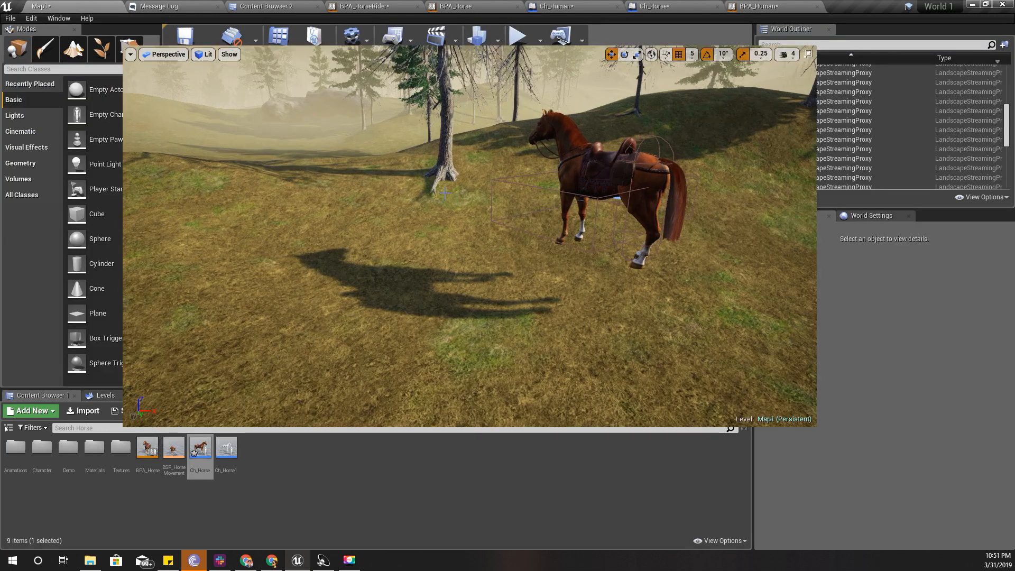
Step: Play again, mount the horse and open BPA_HorseRider while it runs
left_click(516, 35)
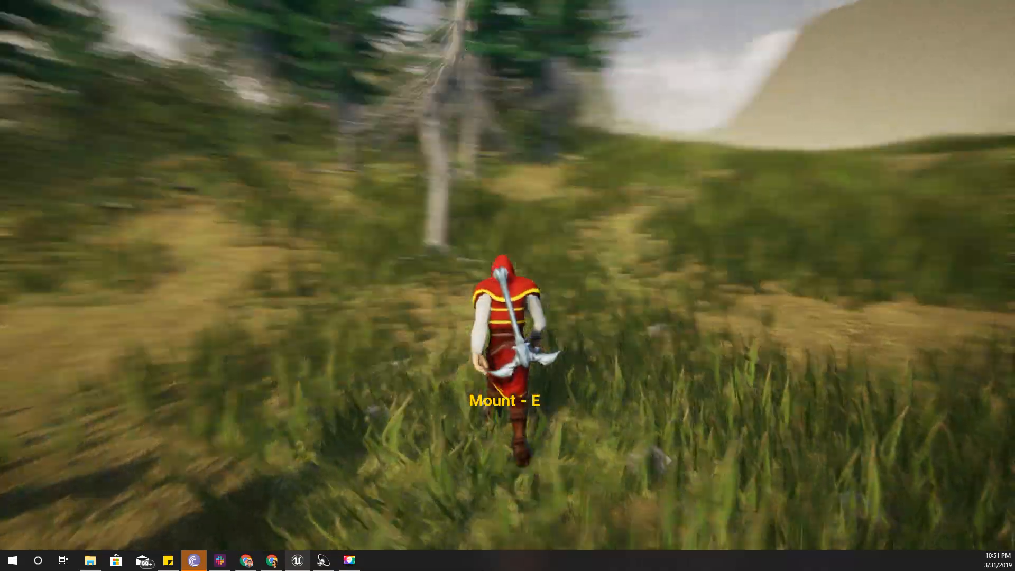
key("e")
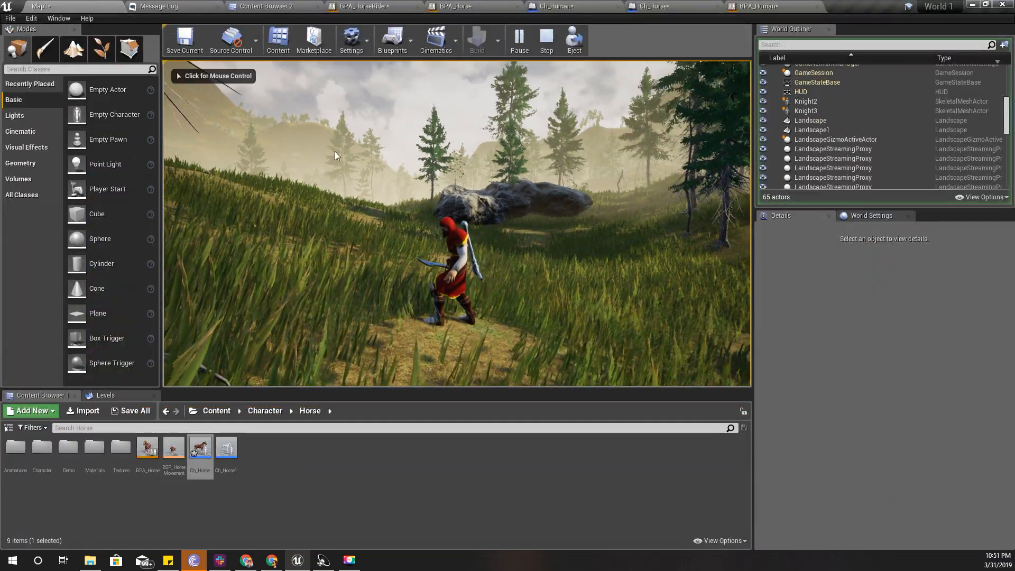
left_click(367, 6)
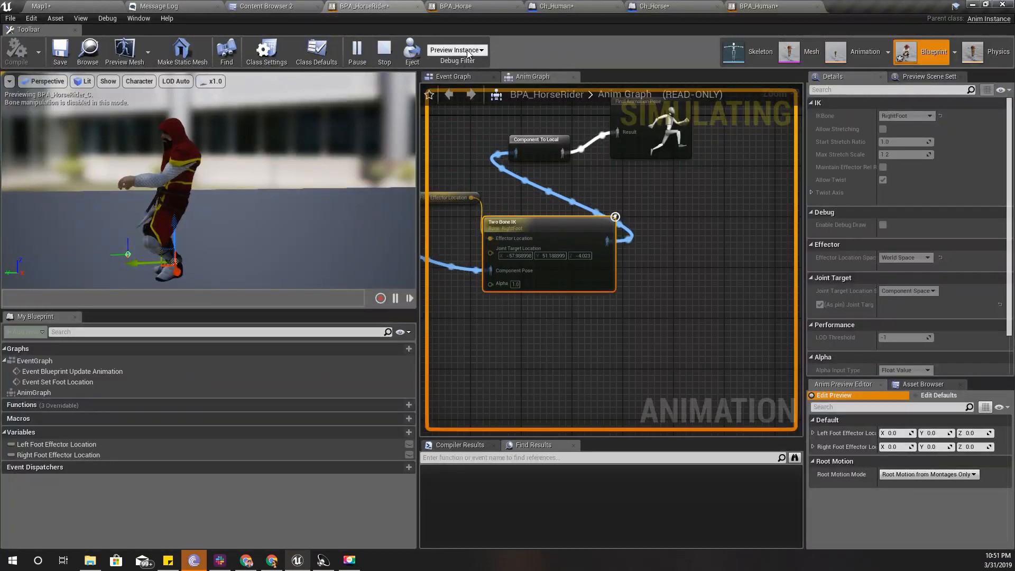
Step: Debug the BPA_Human_C_0 instance in Ch_Player via the Debug Filter while simulating
left_click(460, 6)
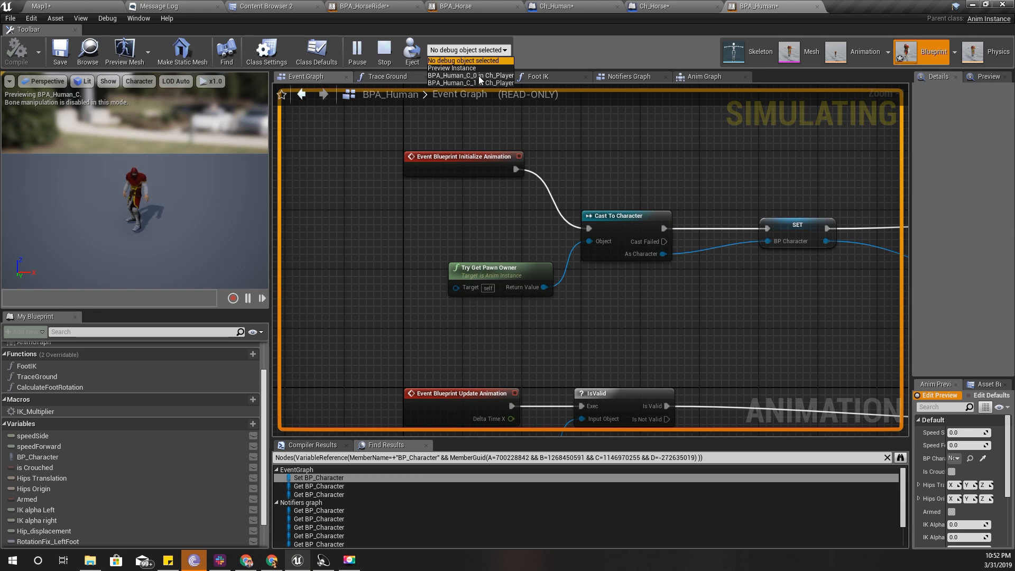
mouse_move(624, 126)
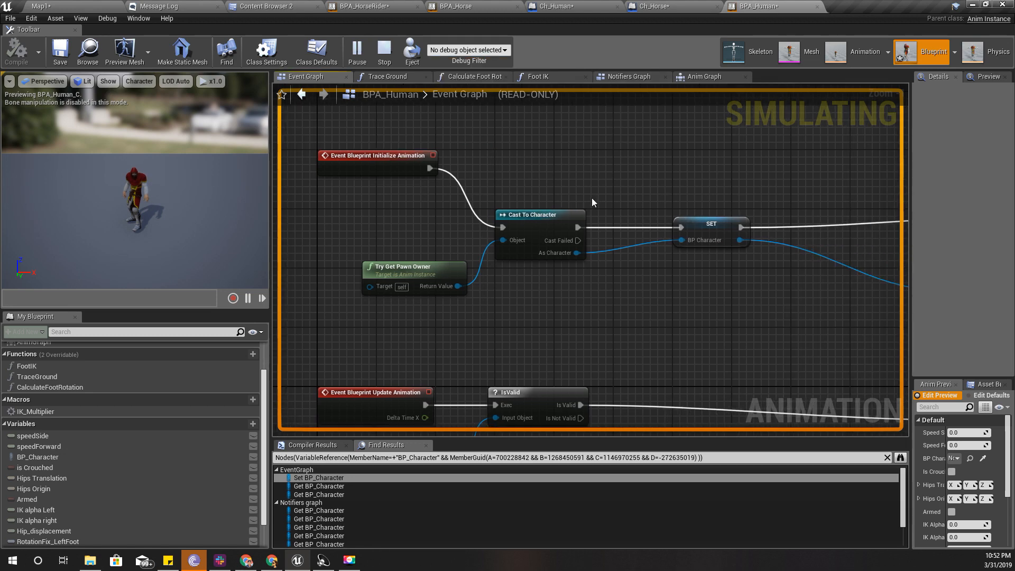
scroll("down", 3)
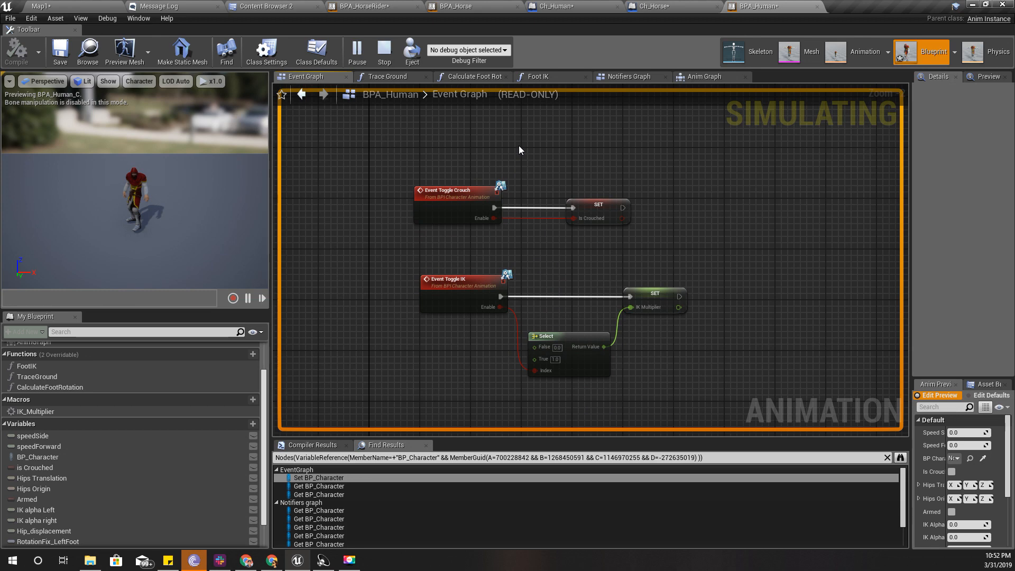
left_click(468, 50)
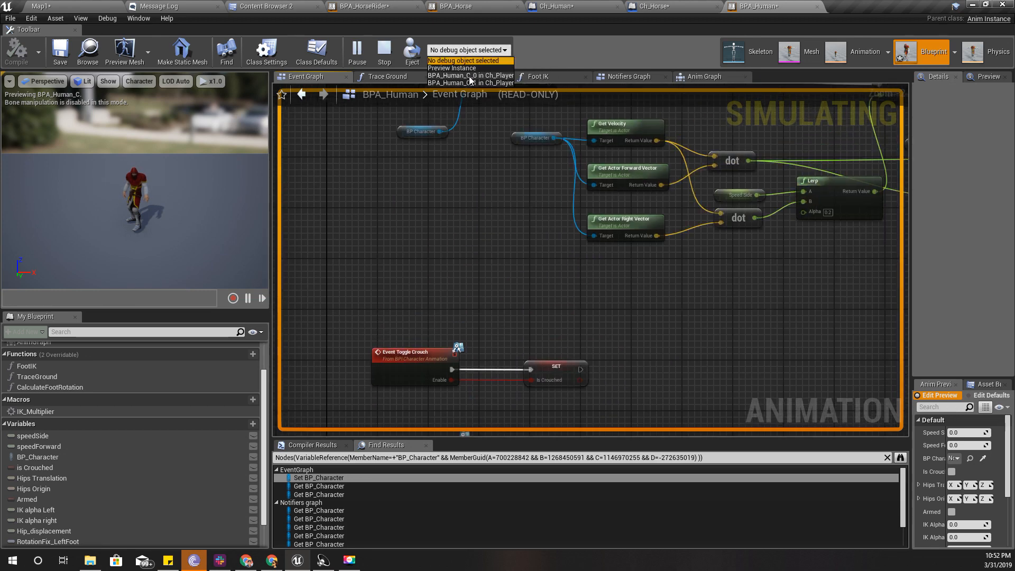
left_click(39, 6)
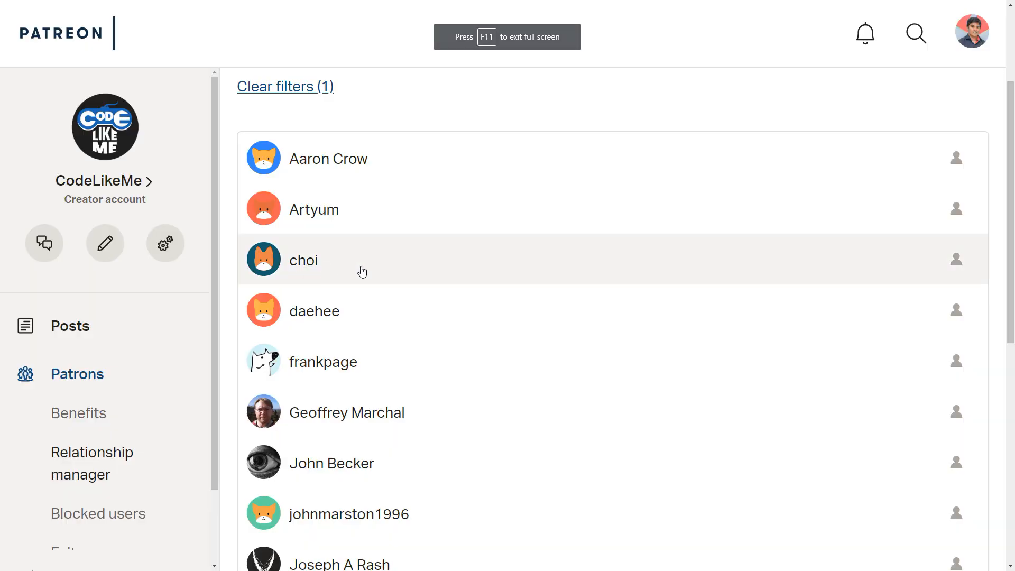
Step: Browse the CodeLikeMe patrons list and creator page down through the membership tiers
scroll("down", 3)
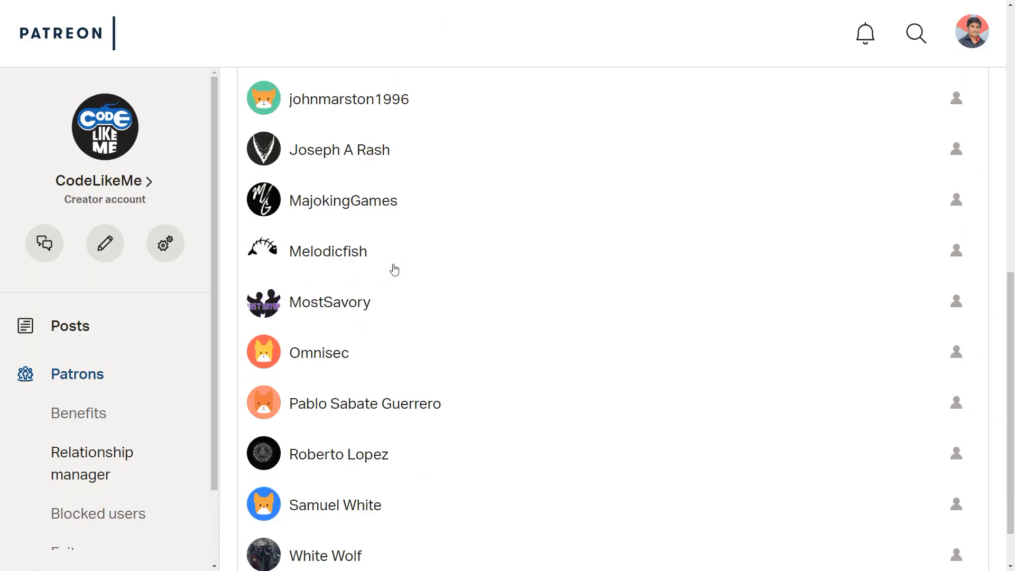
scroll("up", 3)
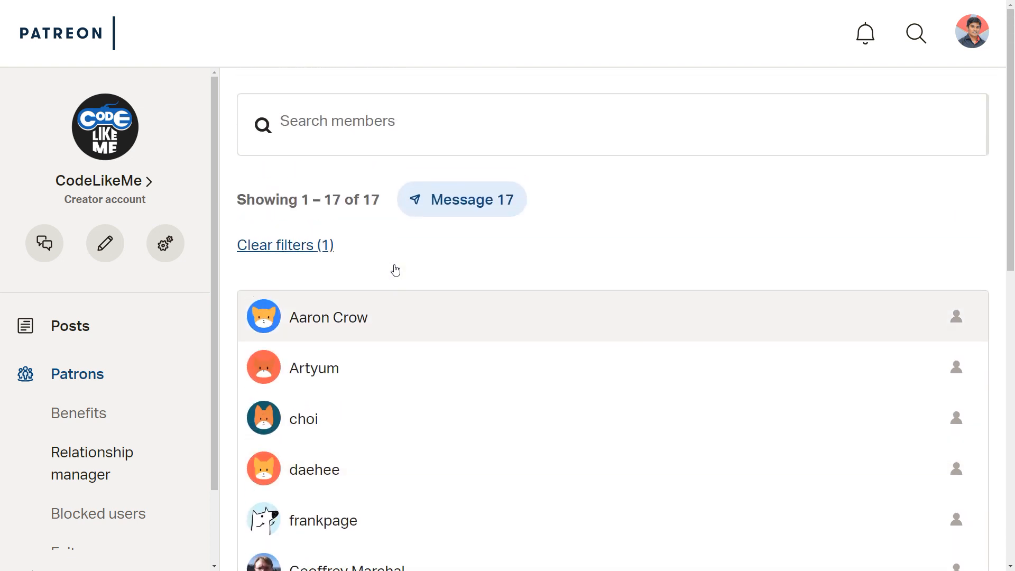
mouse_move(419, 275)
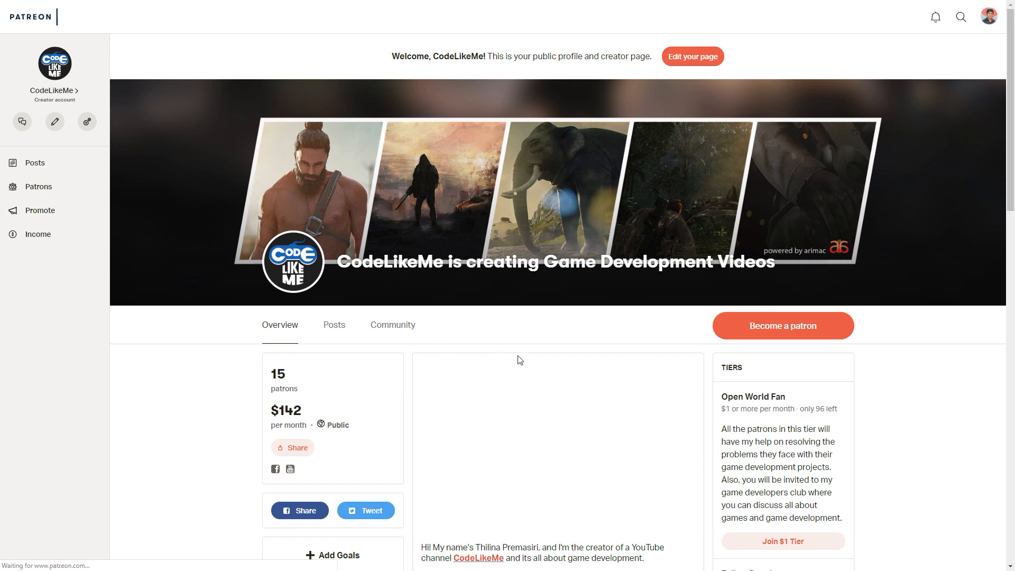
scroll("down", 3)
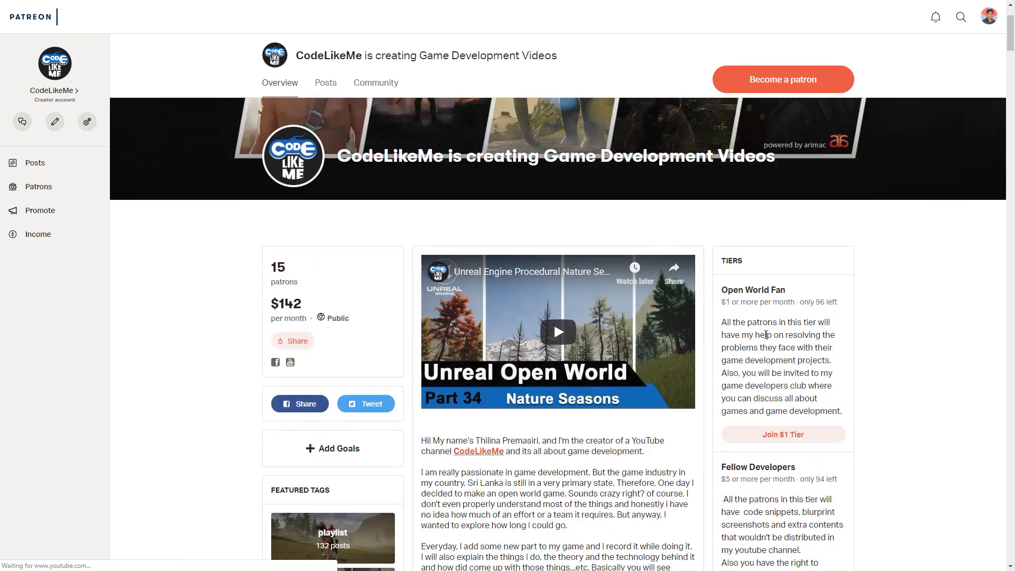
scroll("down", 3)
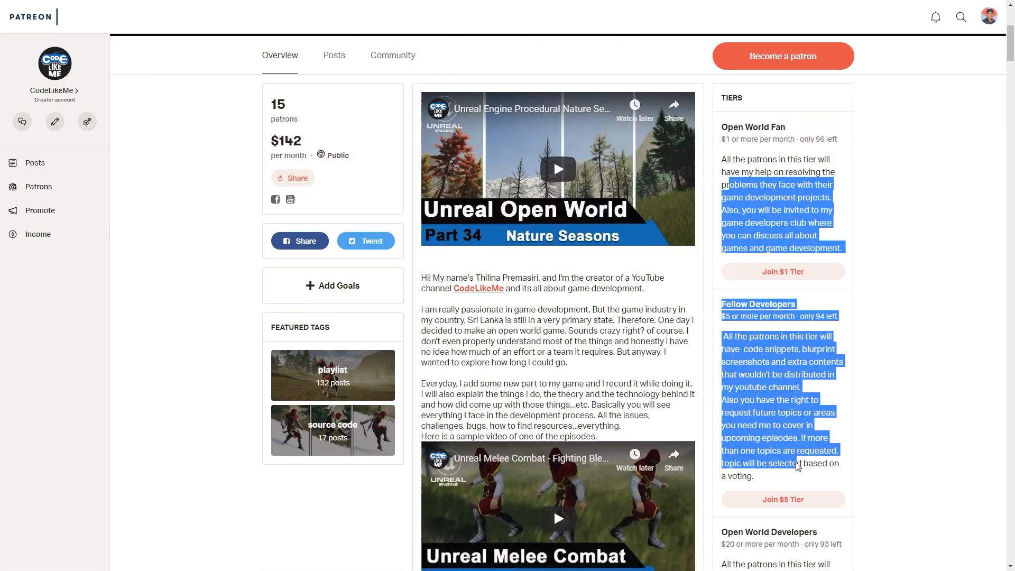
scroll("down", 3)
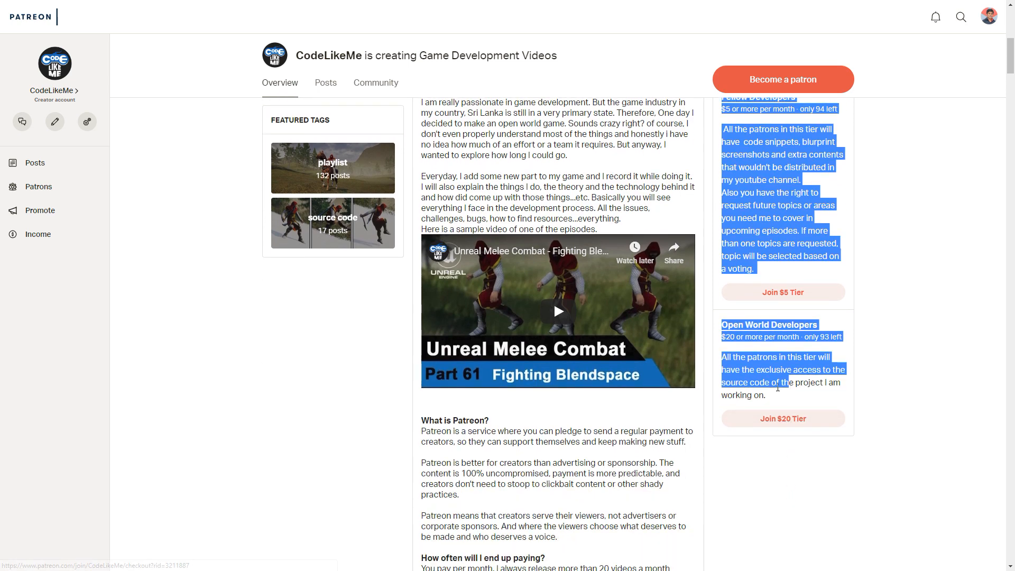
scroll("up", 3)
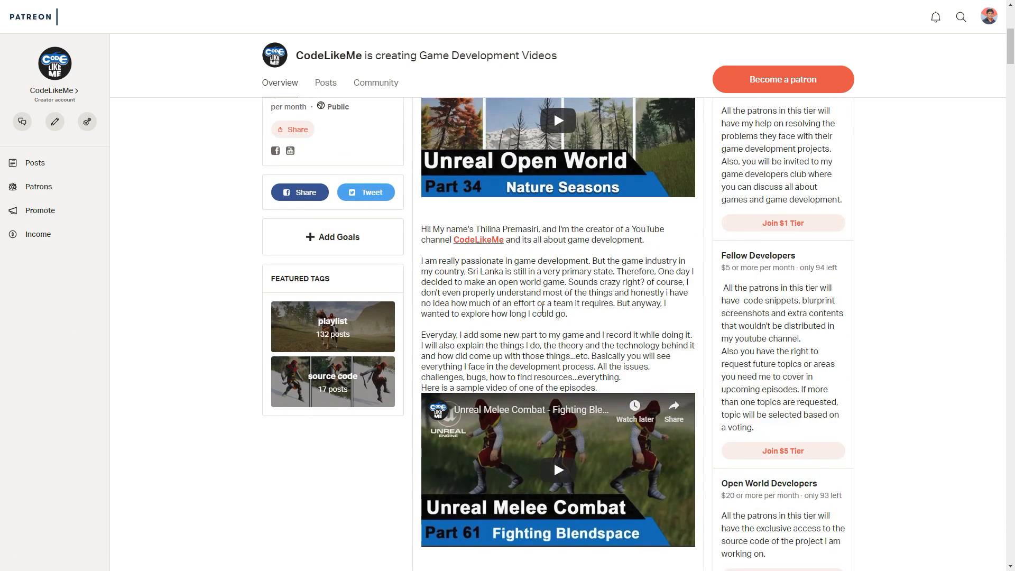